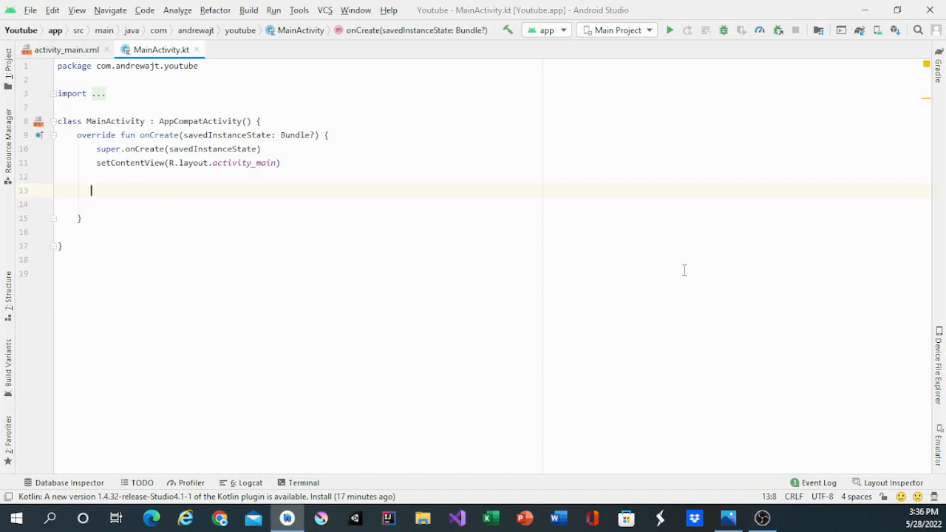
- Call Game() inside onCreate and define an empty private fun Game() below it
type("Game")
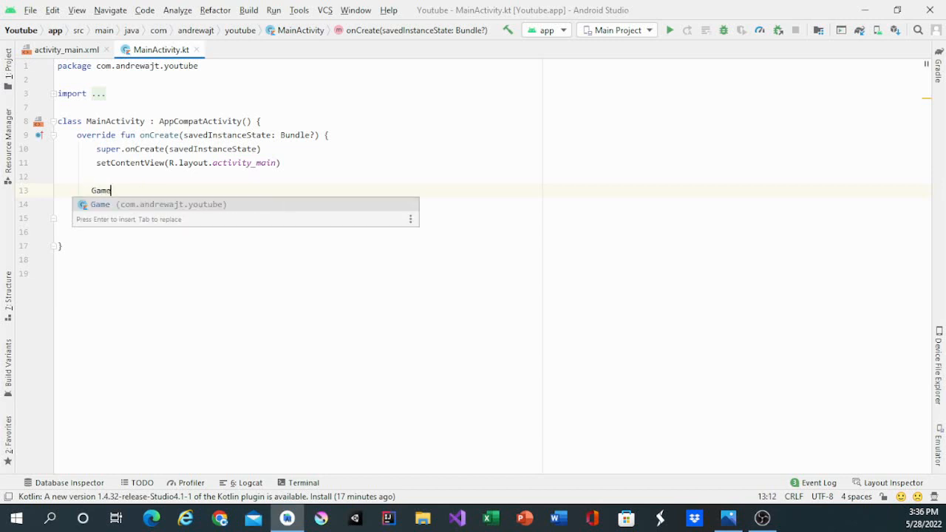
key("Return")
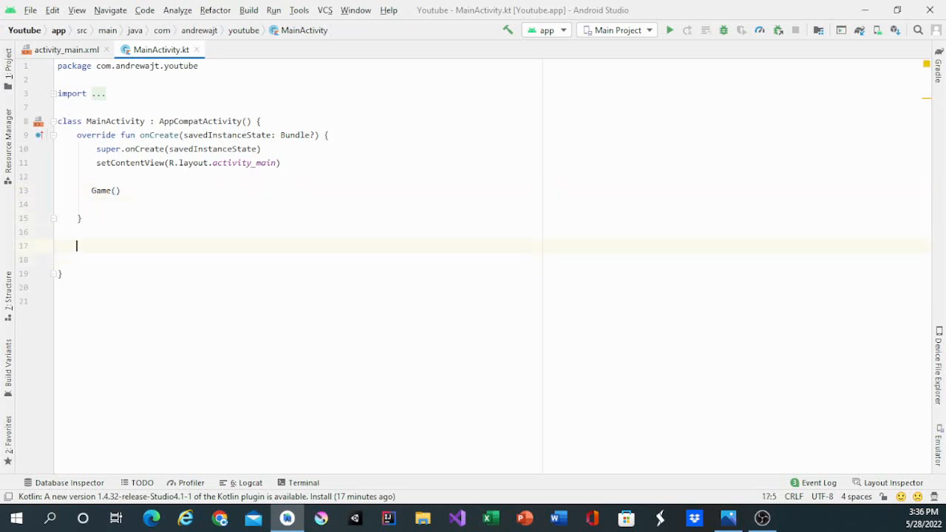
type("private fun")
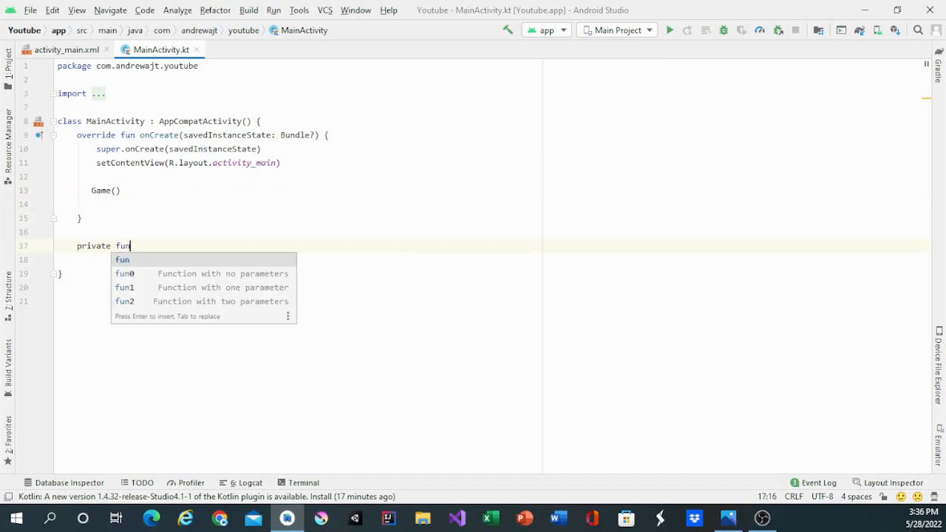
type("_Game(")
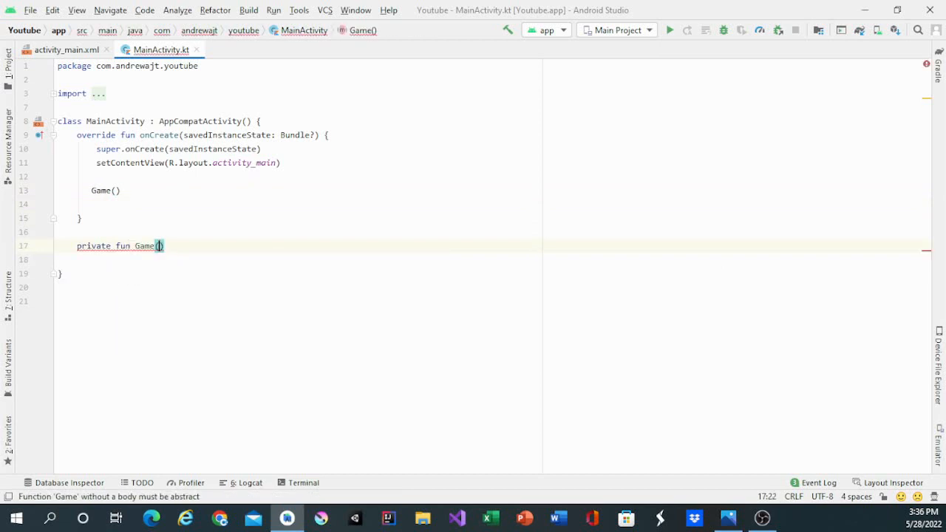
type("{")
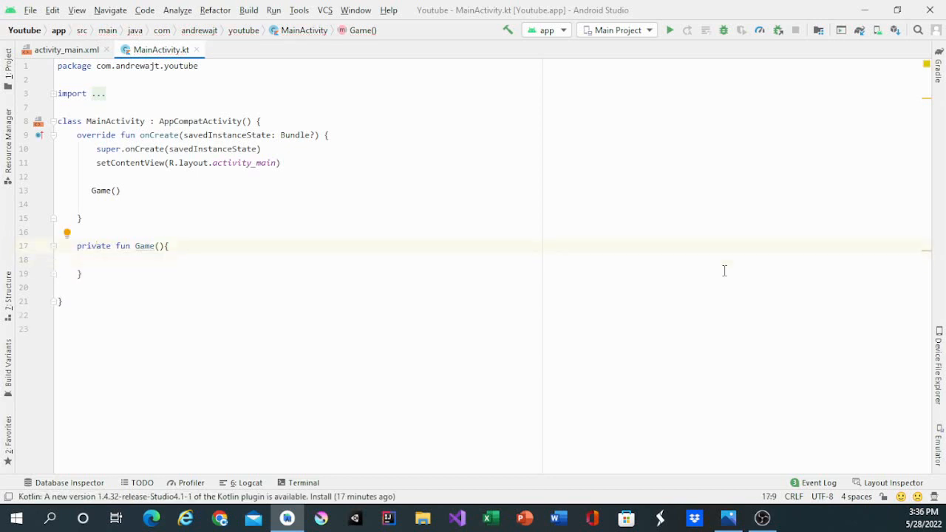
key("enter")
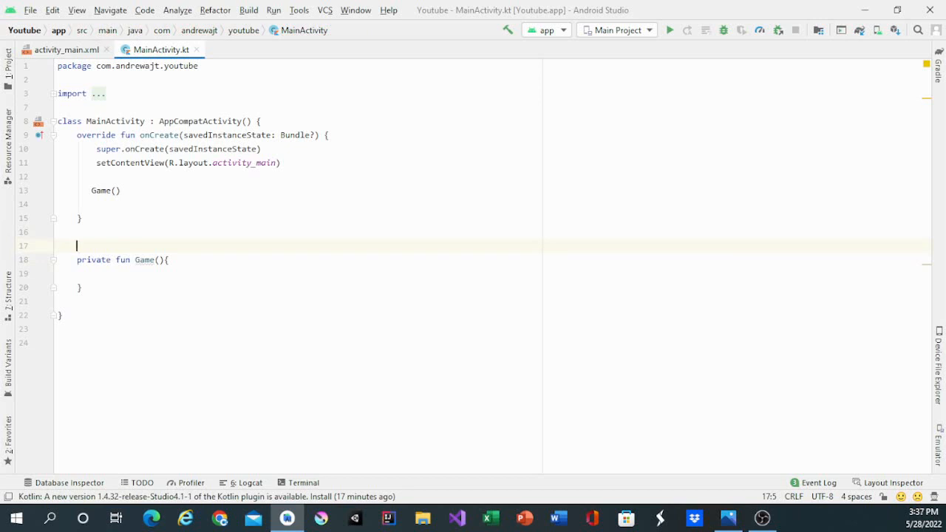
- Declare var point = 0 above Game()
type("var")
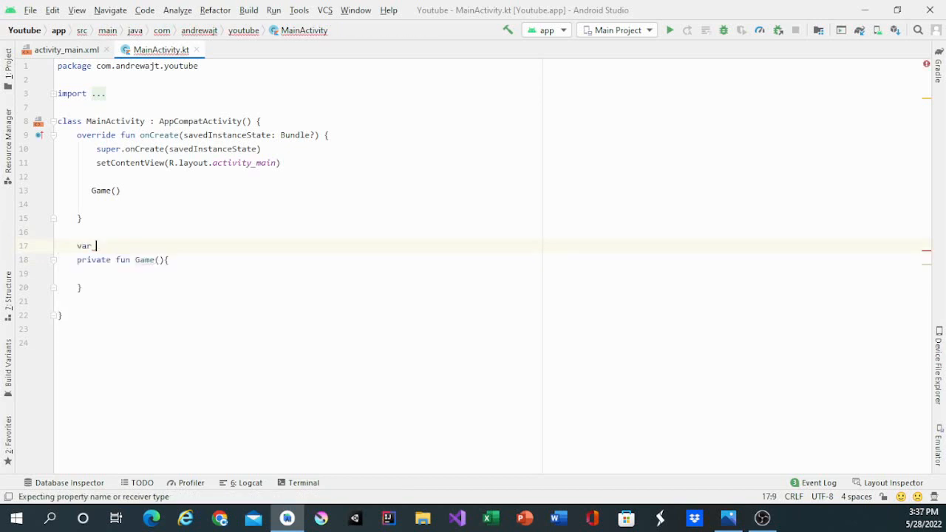
type("_point")
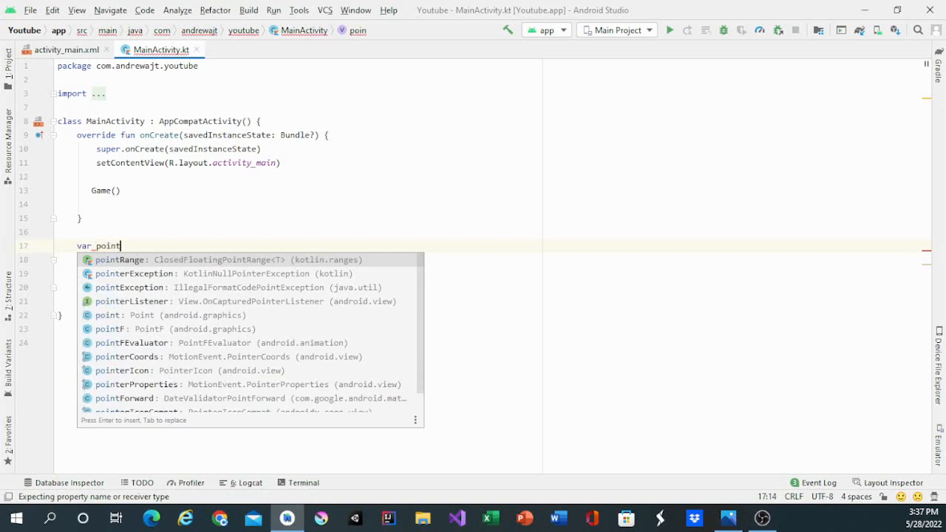
type("= 0")
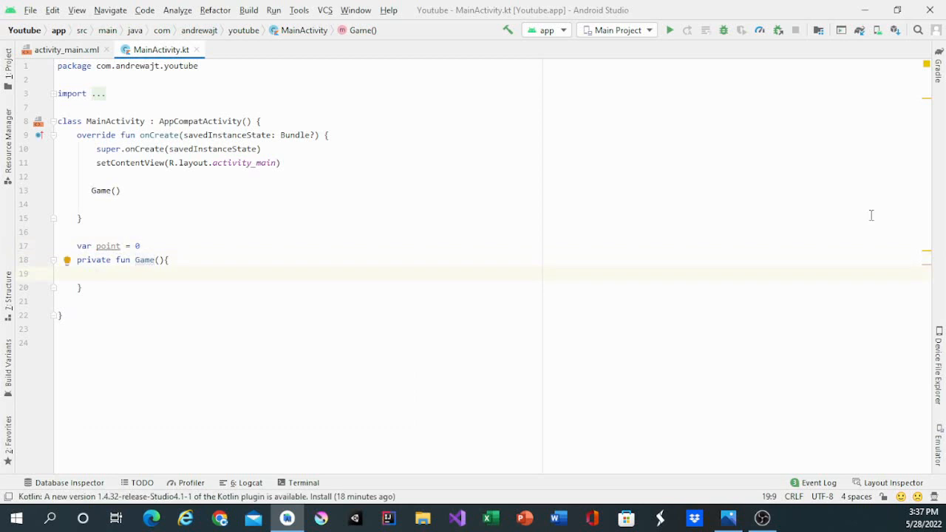
- Add val c1 = arrayListOf(points) inside Game()
type("val_c")
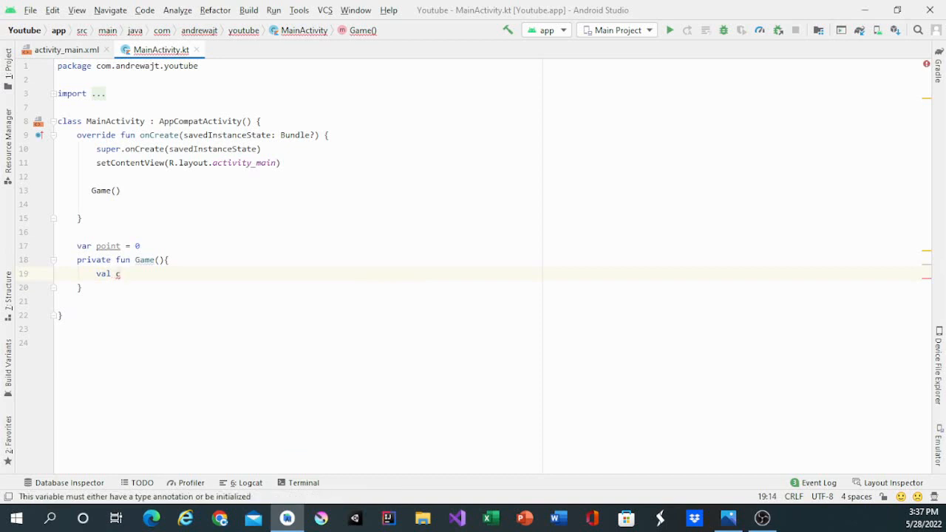
type("l")
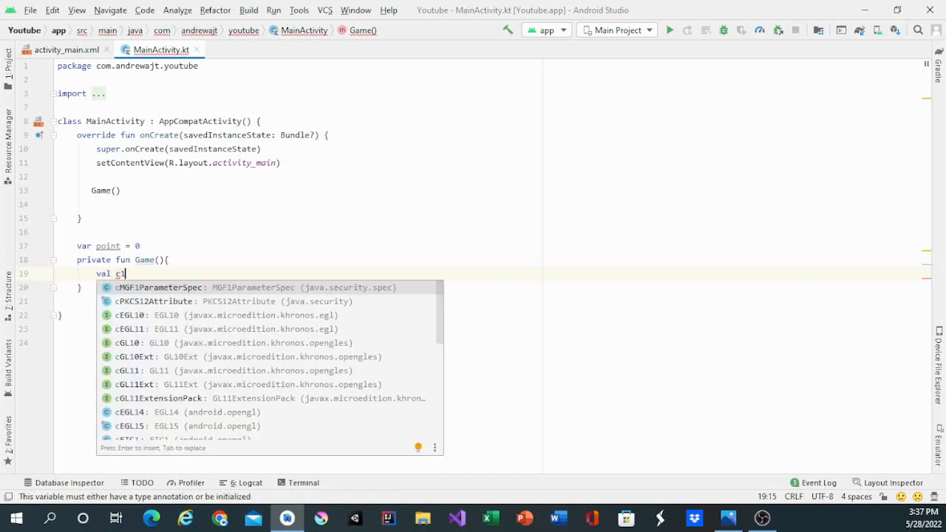
type("= aarrayListOf(")
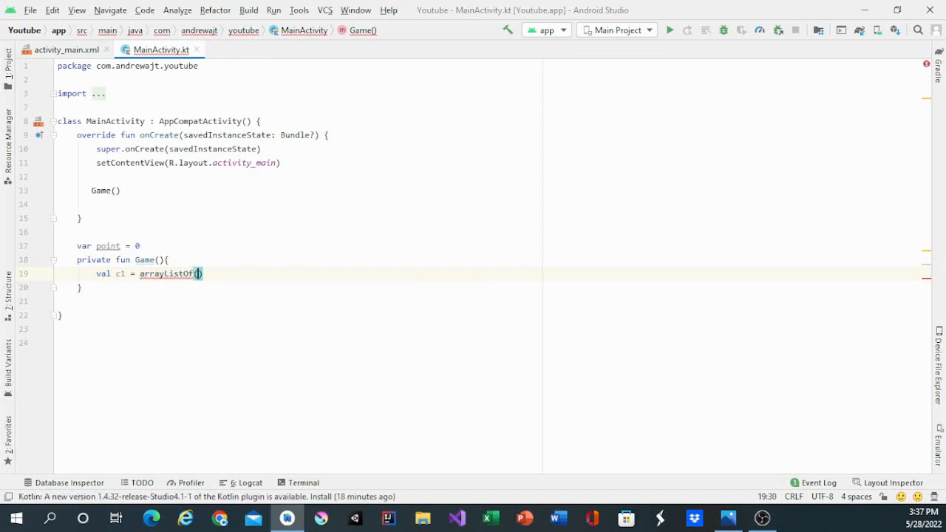
type("p")
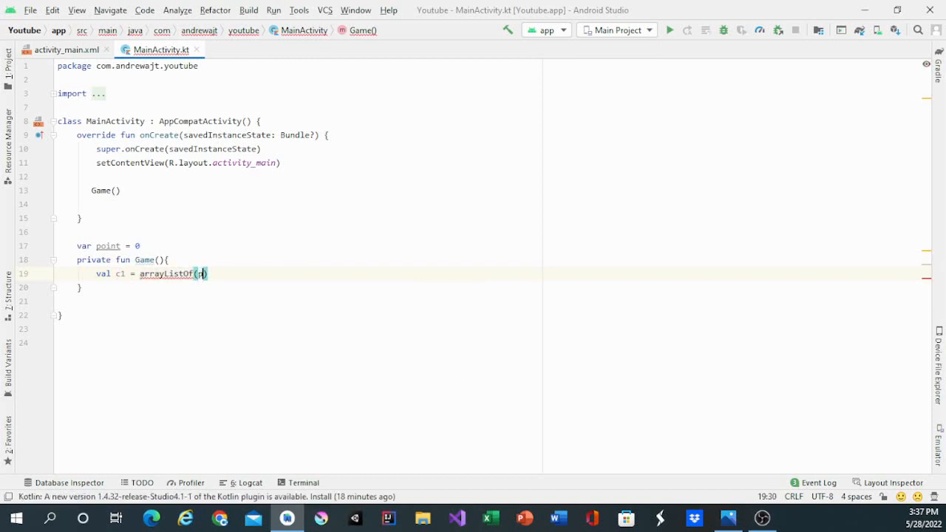
type("oint")
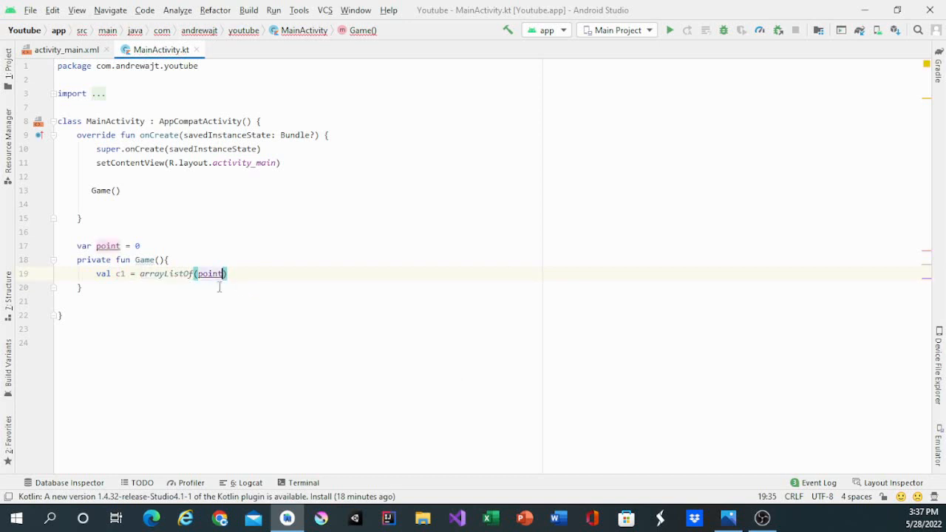
type("s")
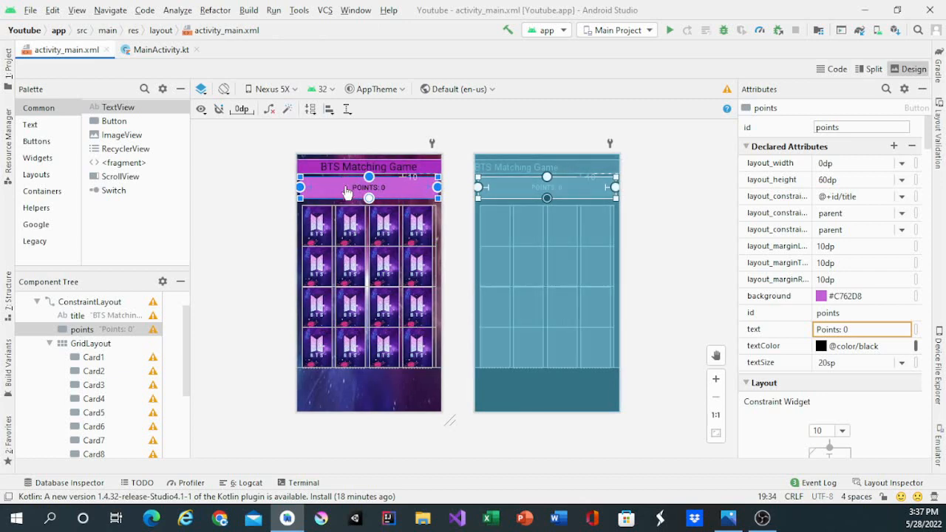
- Switch back to the MainActivity.kt code
left_click(155, 49)
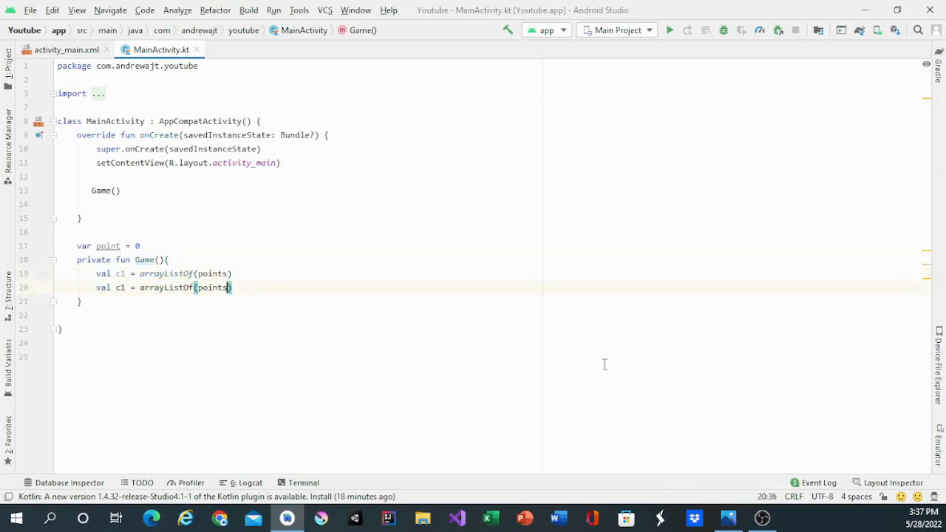
- Rename the copied list to c2 and add a '// 1=15' comment below var point = 0
type("2")
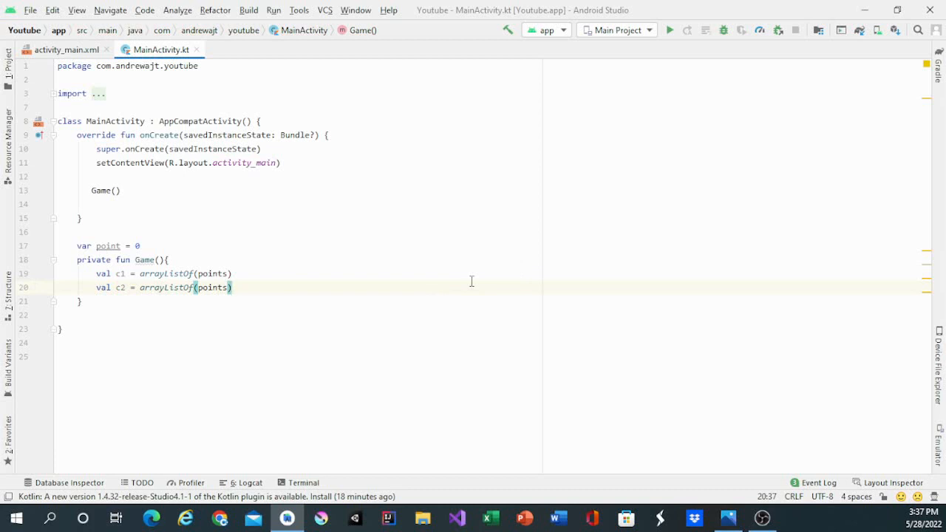
left_click(139, 245)
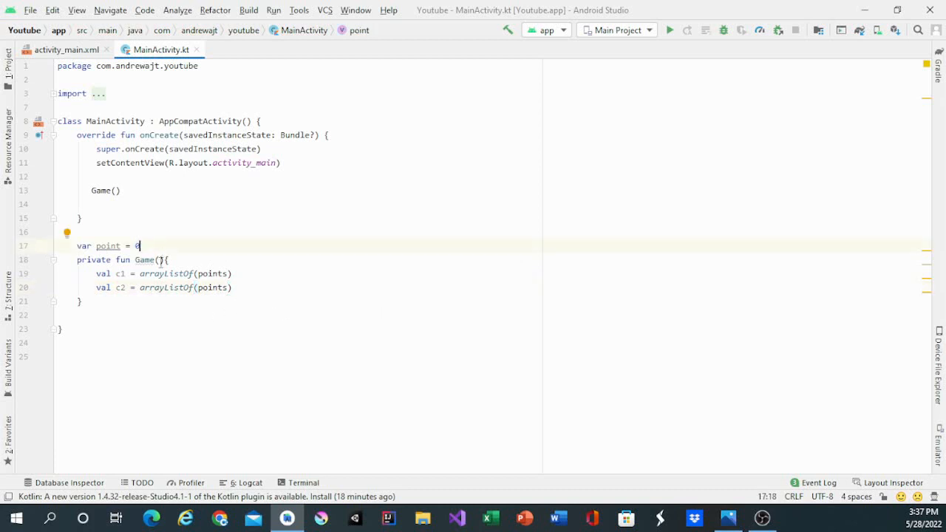
key("enter")
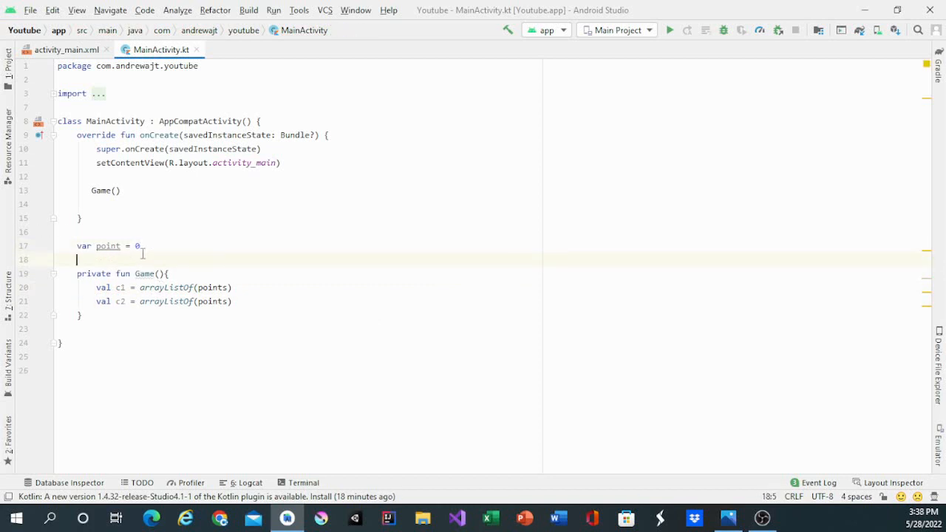
type("//")
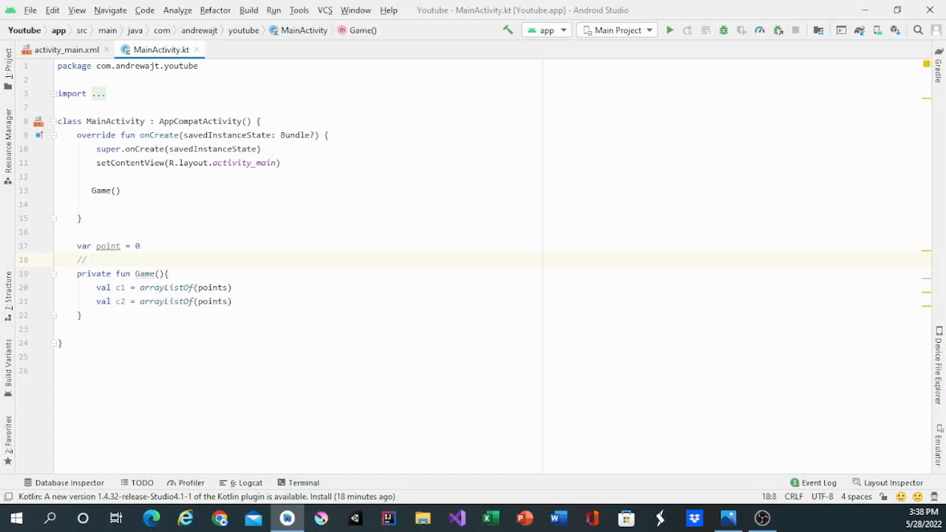
type("1=15")
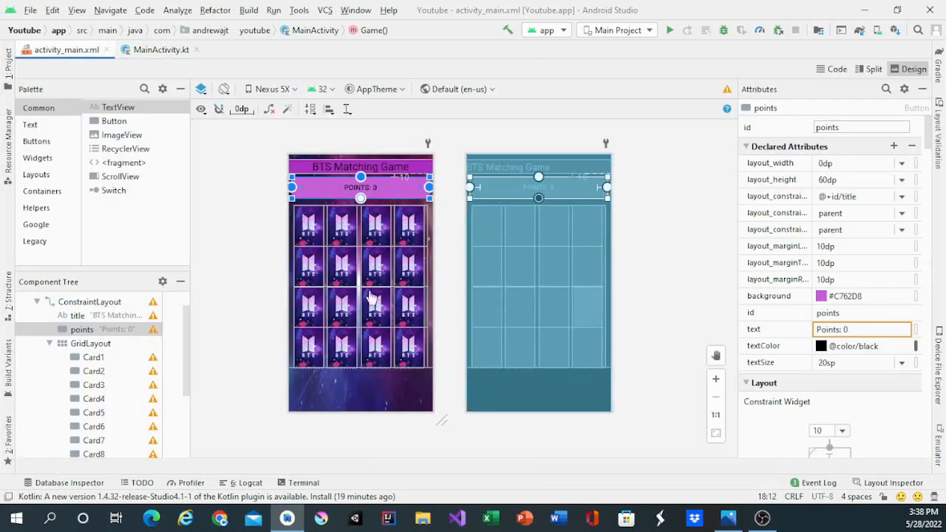
- Inspect Card1 and Card15 in the layout grid, then return to MainActivity.kt
left_click(93, 356)
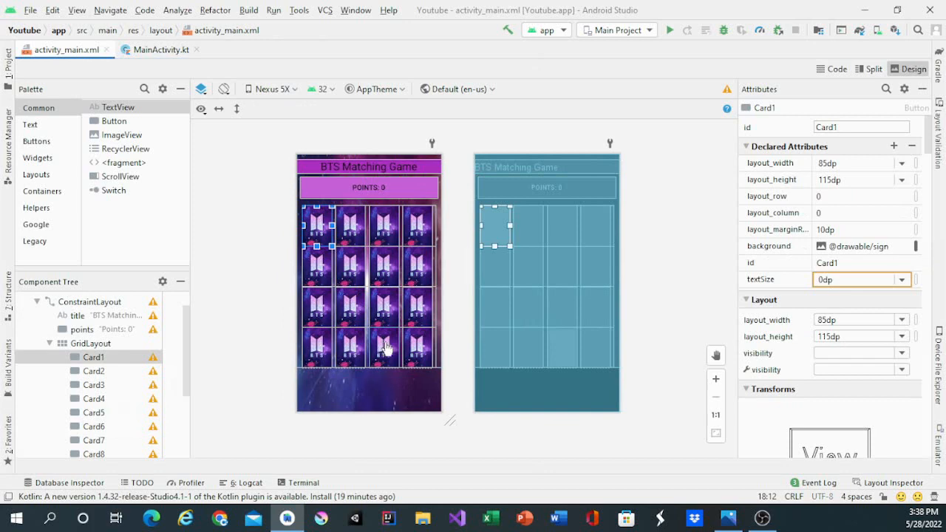
left_click(384, 345)
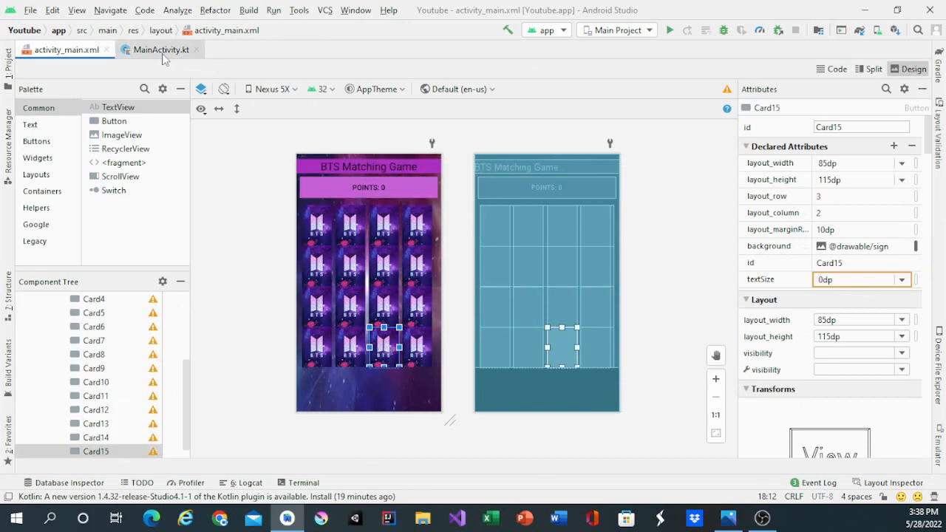
left_click(160, 49)
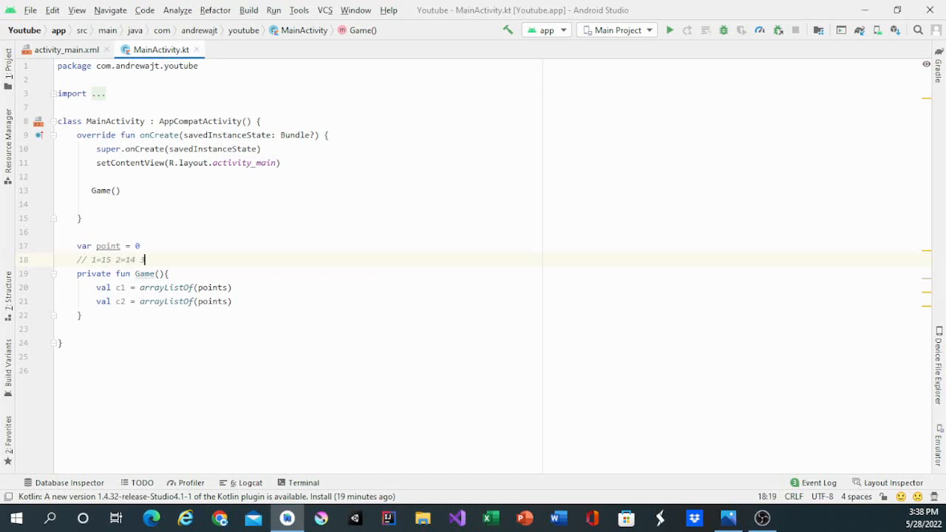
- Extend the pairing comment with 3=12, 4=13, 5=16, 6=10 and 7=11
type("=12")
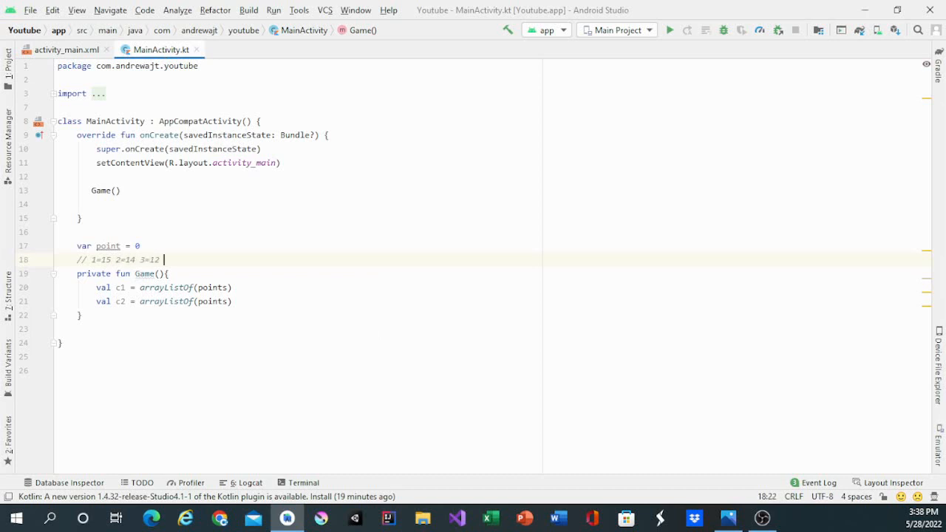
type("4=13")
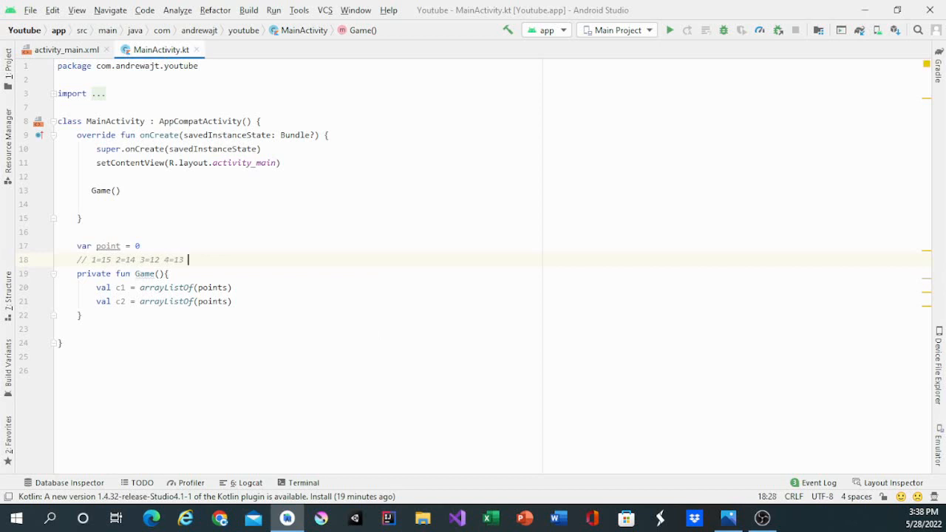
type("5=")
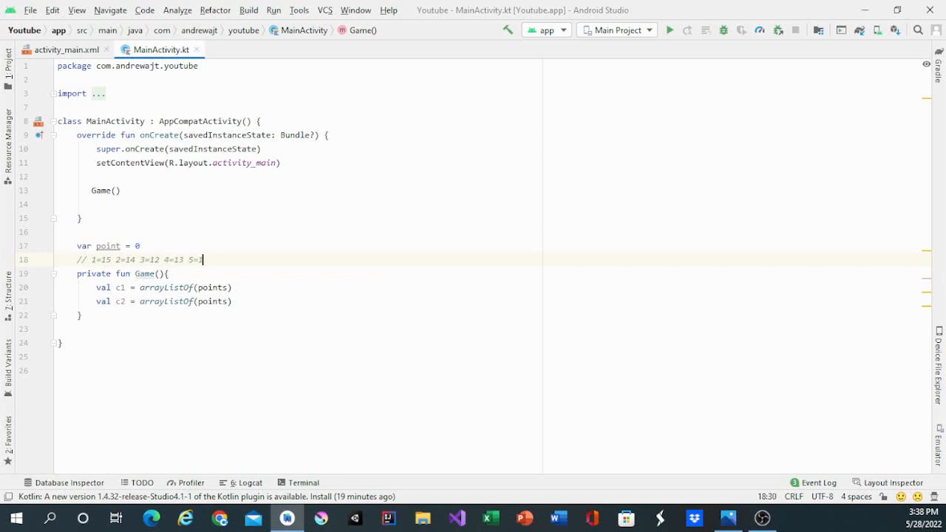
type("16")
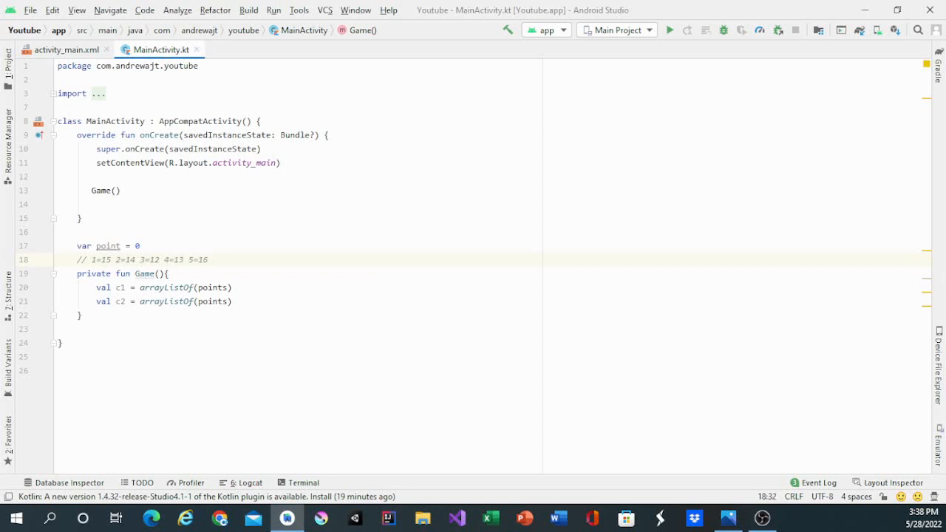
type("6=10 7=11 8")
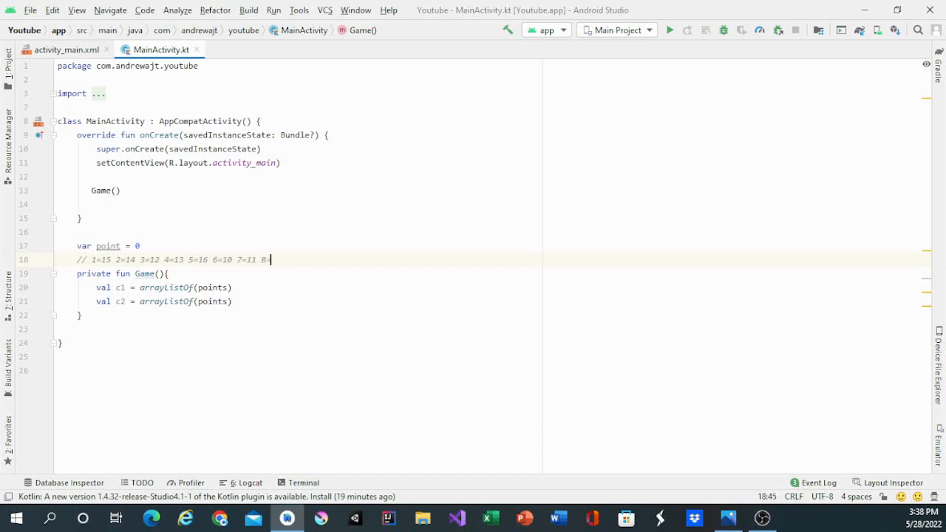
type("=")
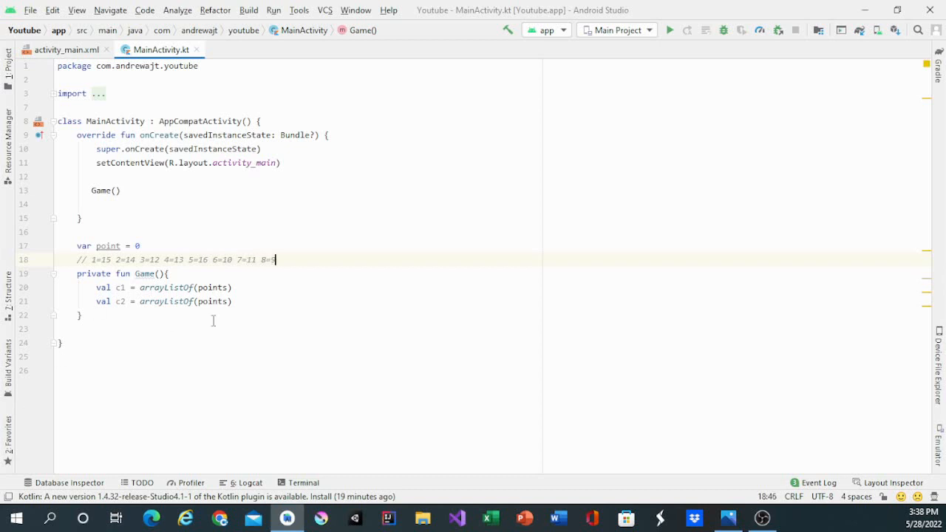
left_click(231, 301)
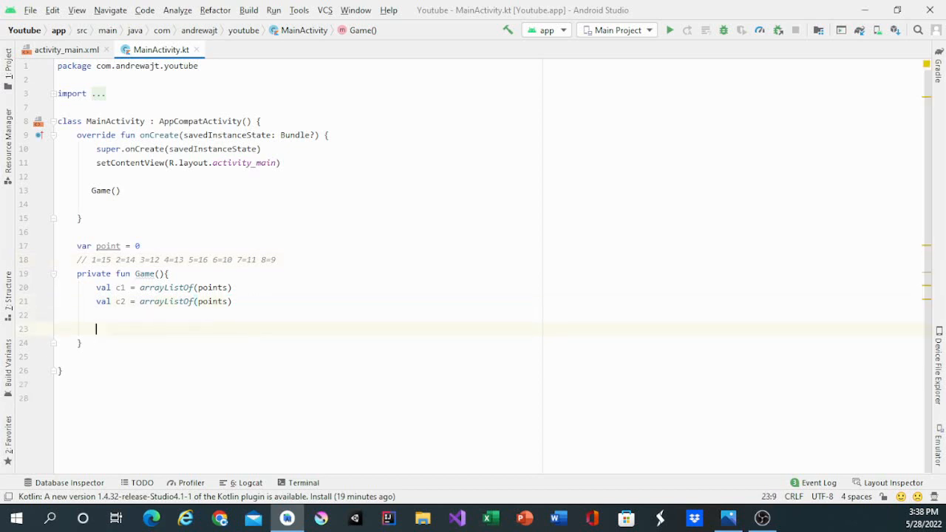
- Create a nested solution() function and set Card1's text to "1"
type("fun solut")
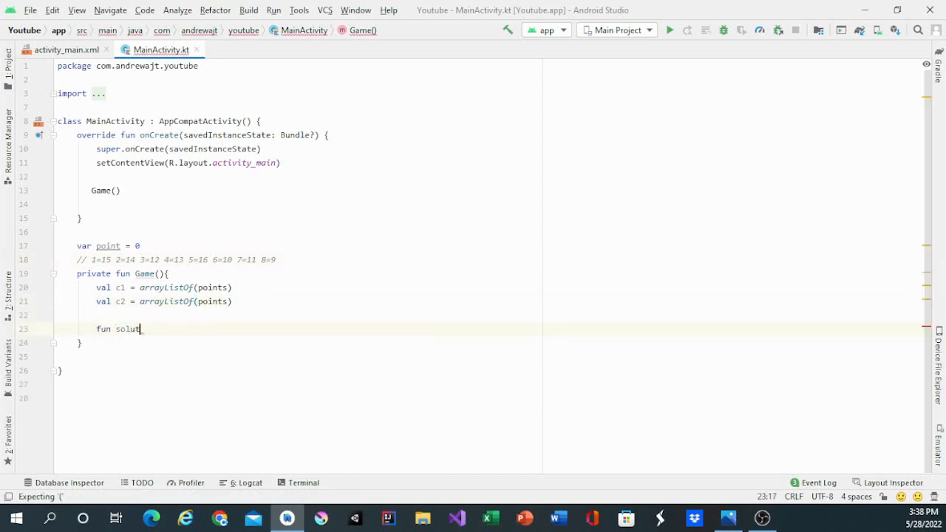
type("ion")
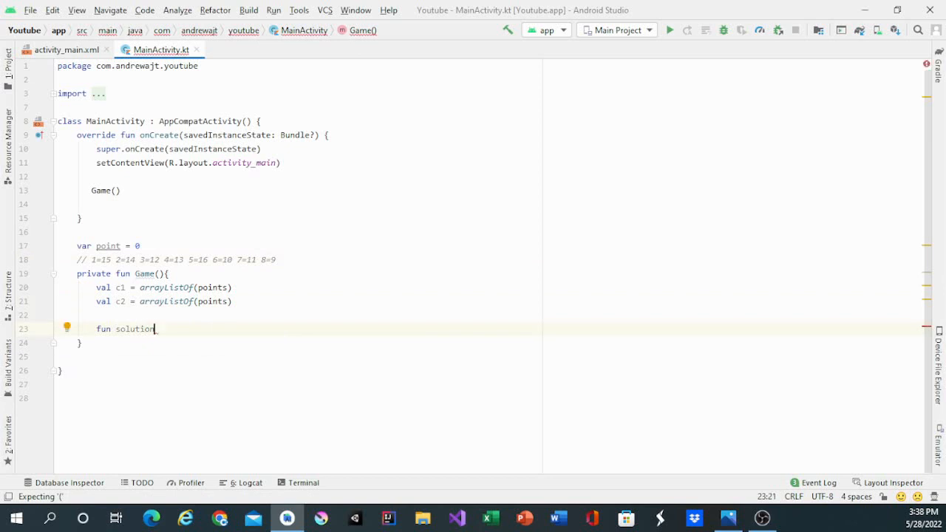
type("(){")
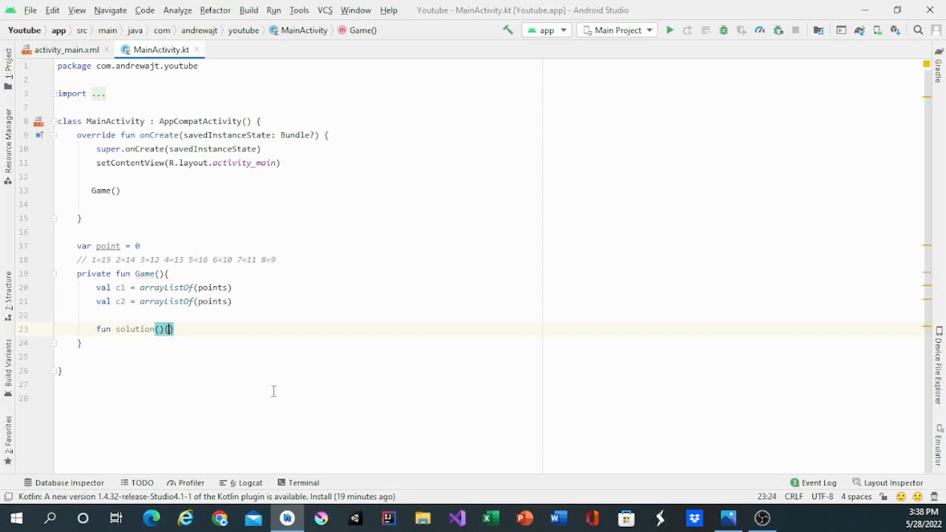
mouse_move(281, 364)
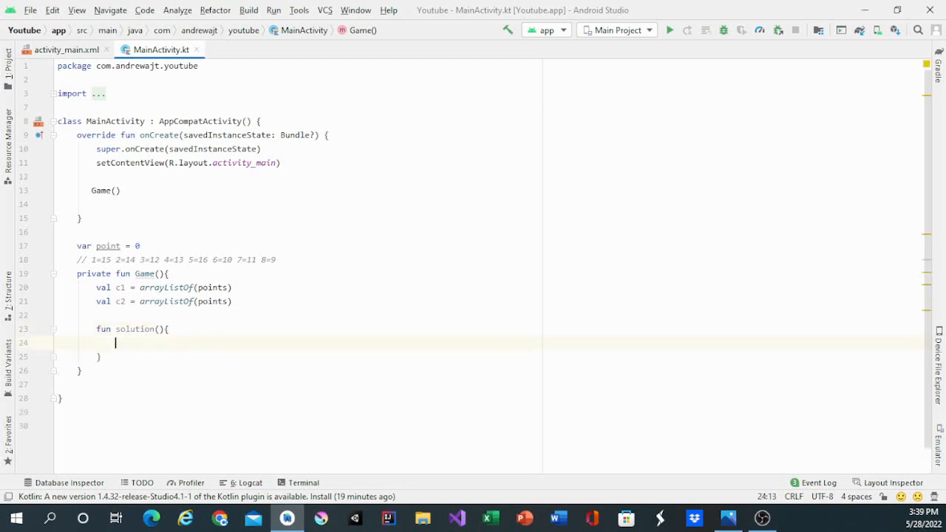
type("card")
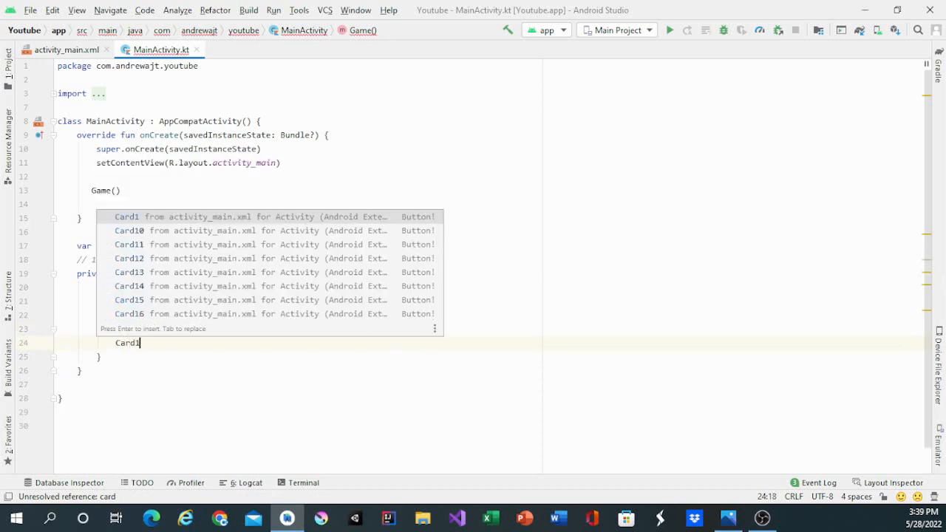
type(".tex")
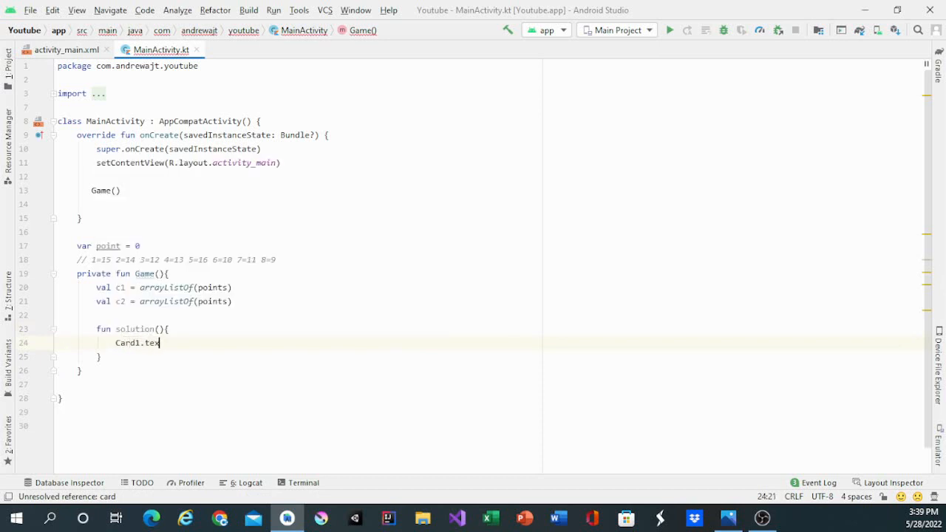
type("t =")
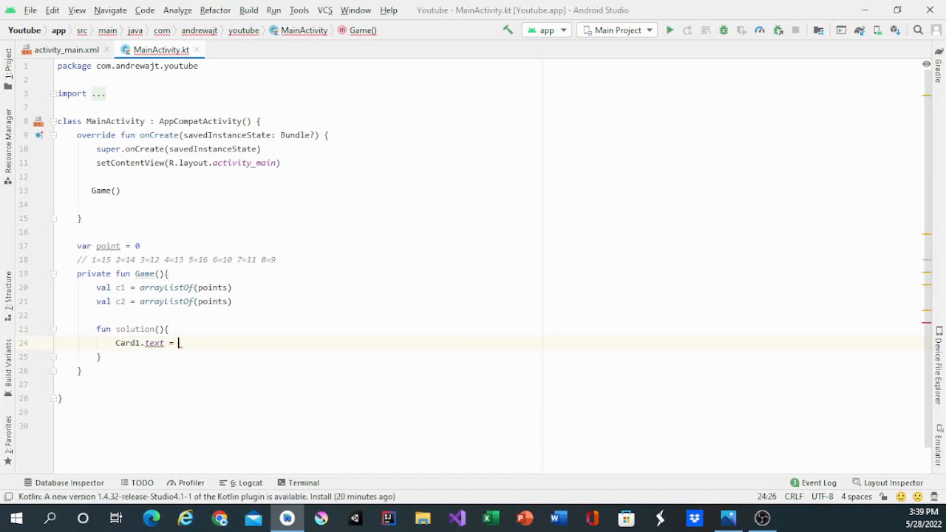
type("\"1\";")
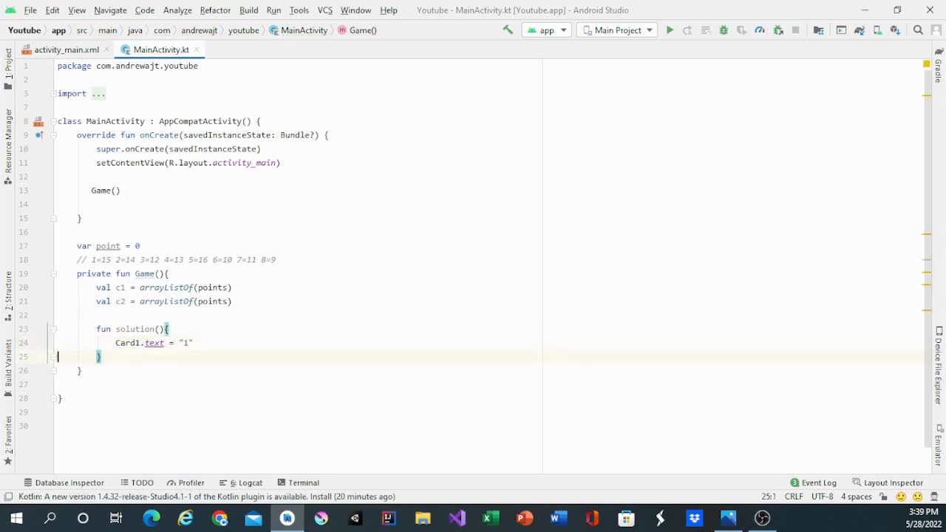
- Set Card15 to "1" and the remaining pairs through Card8/Card9 to "8"
type(";")
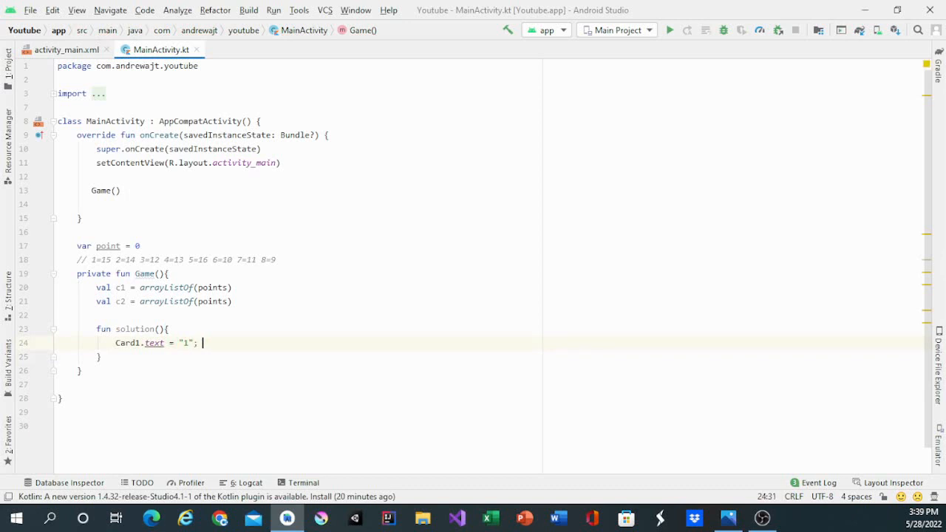
type("Card15.text = 1")
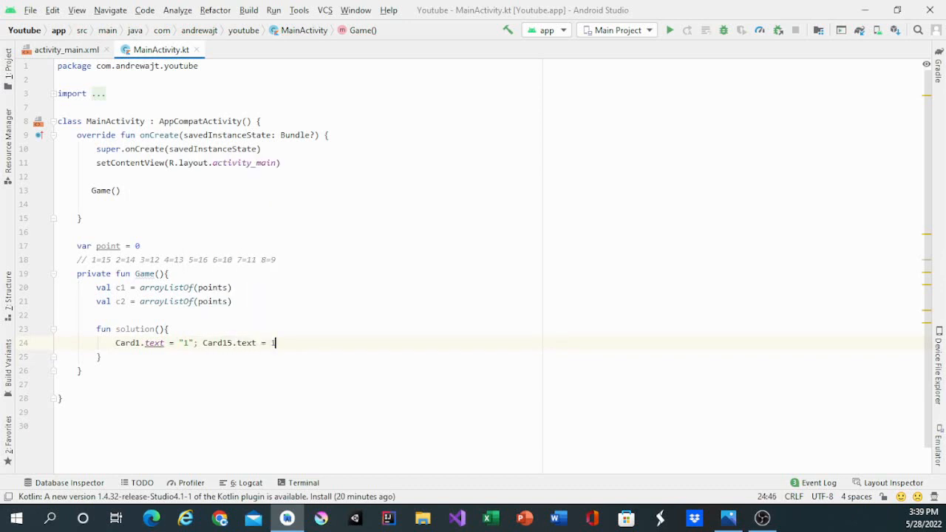
type("\"1")
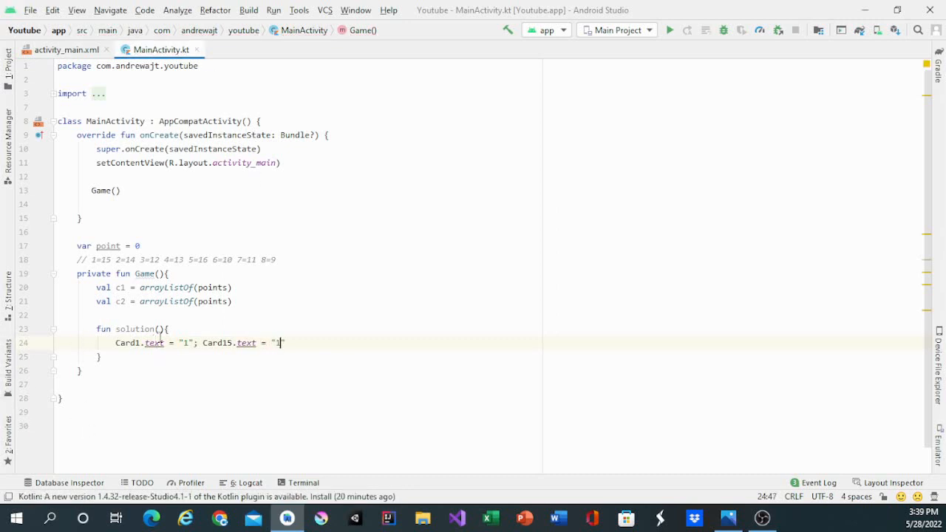
type("\"")
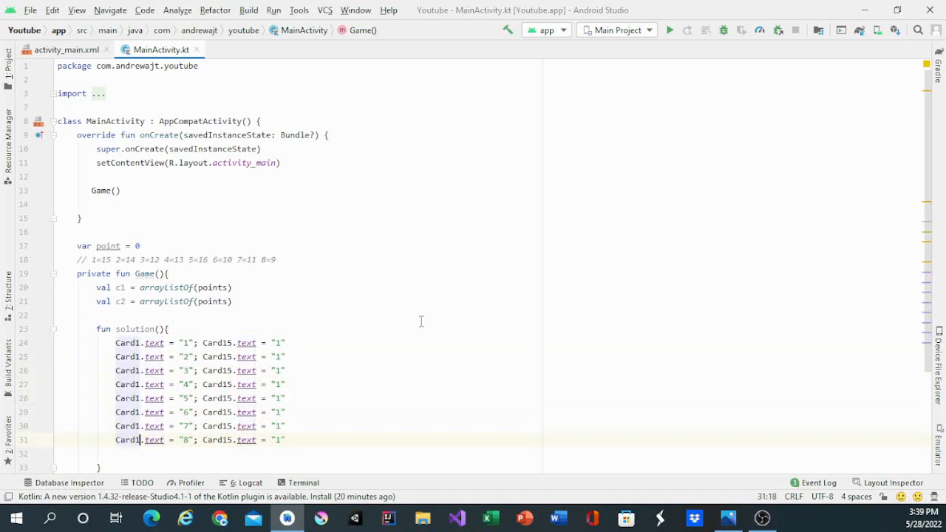
type("8")
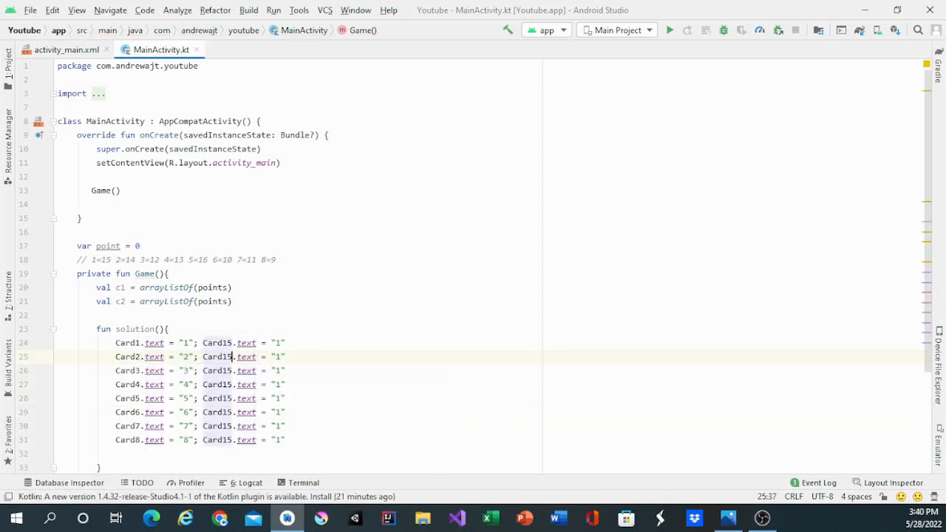
type("4")
left_click(199, 398)
type("6")
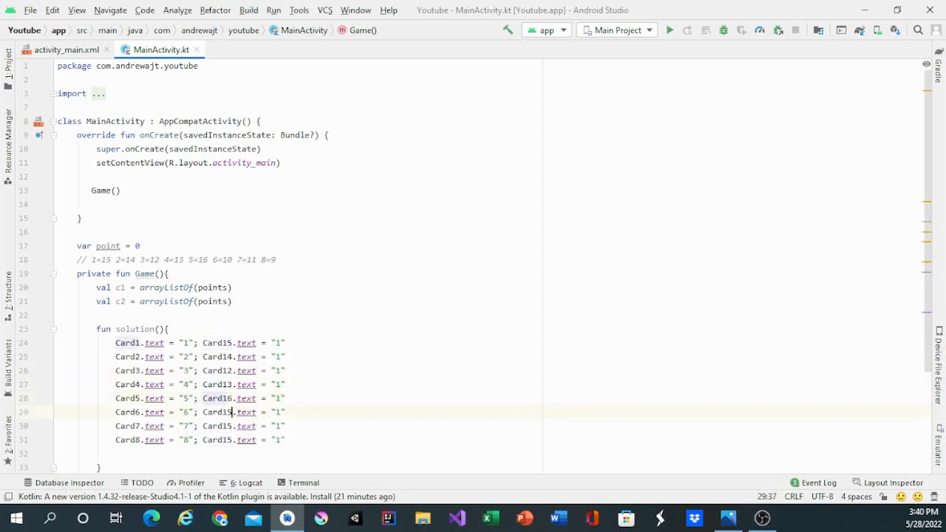
type("10")
left_click(200, 425)
type("1")
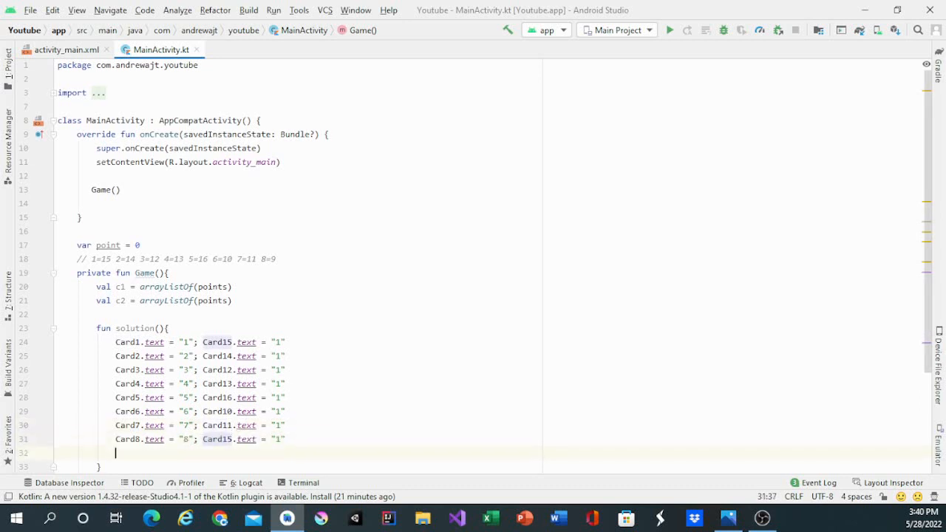
key("BackSpace")
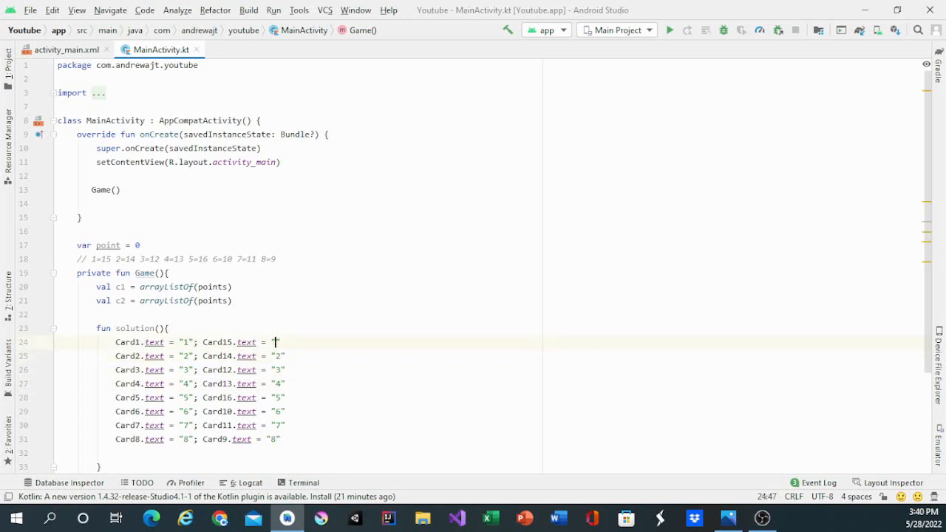
- Call solution() right after its definition inside Game()
scroll("down", 3)
type("1")
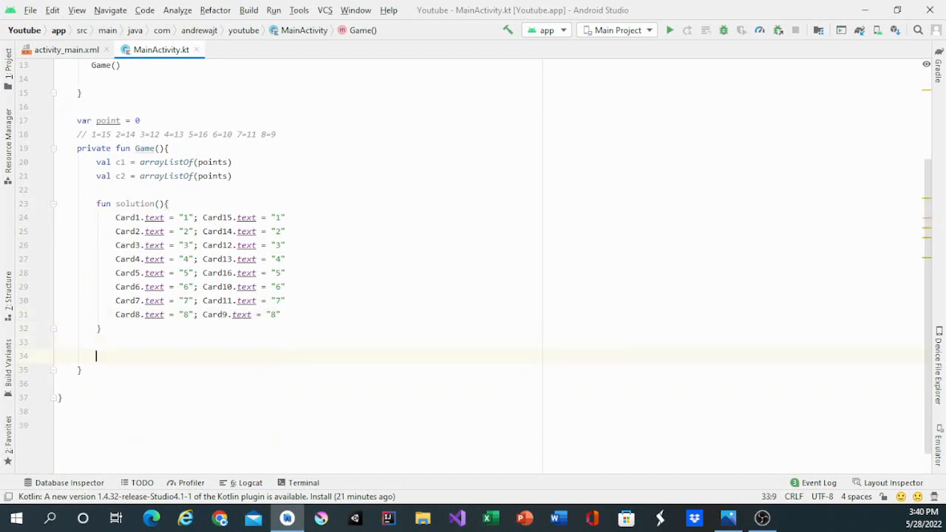
type("solution(")
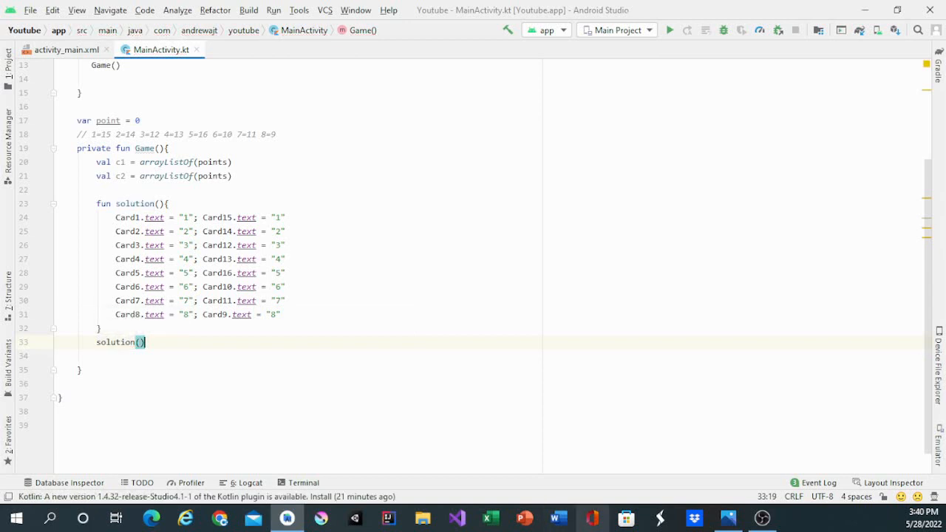
key("enter")
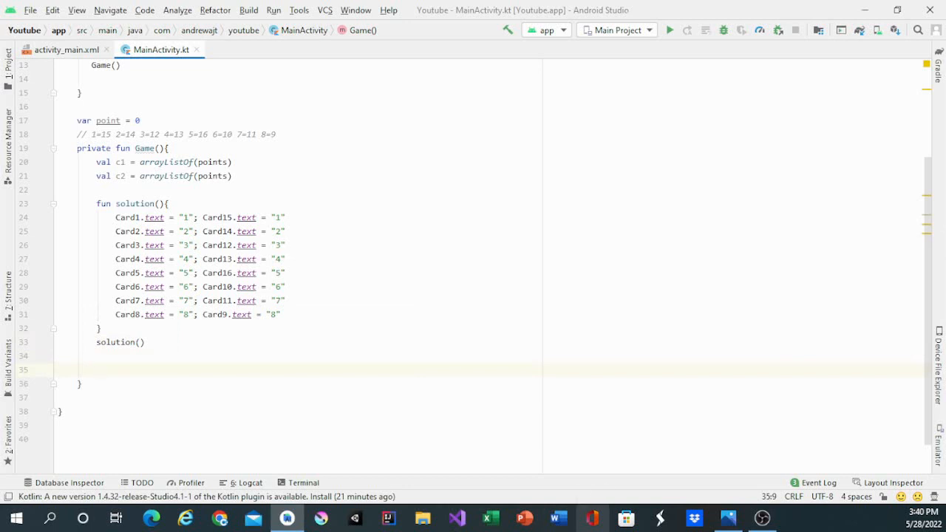
- Define a nested check() function with an if comparing c1[0].text and c2[0].text
type("fun hce")
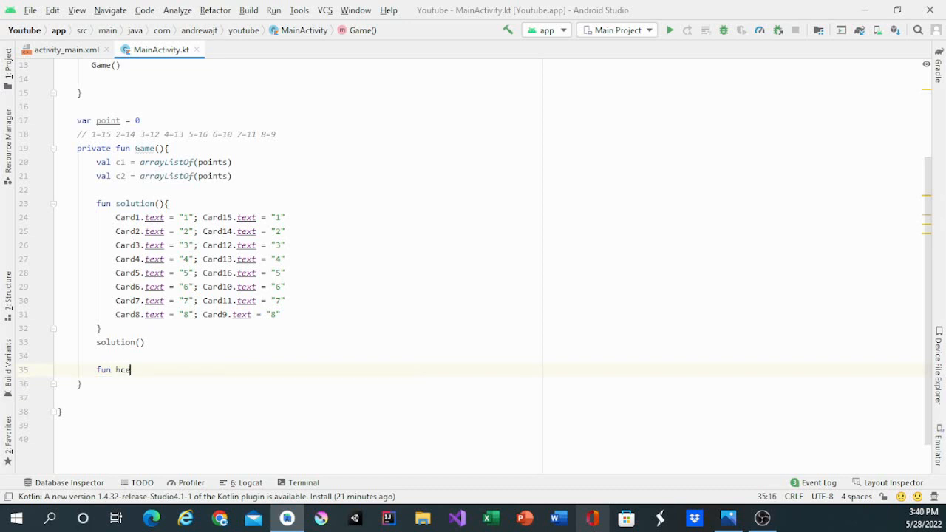
type("heck(")
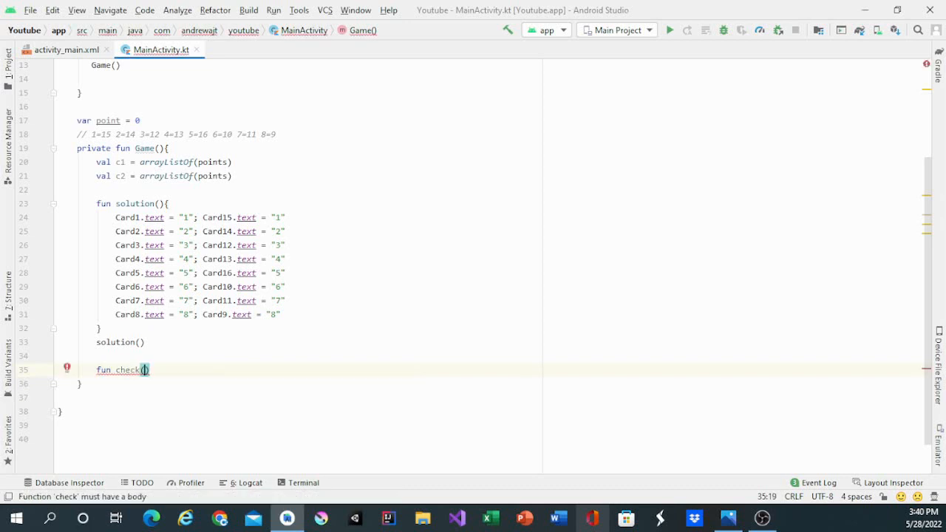
type("{}")
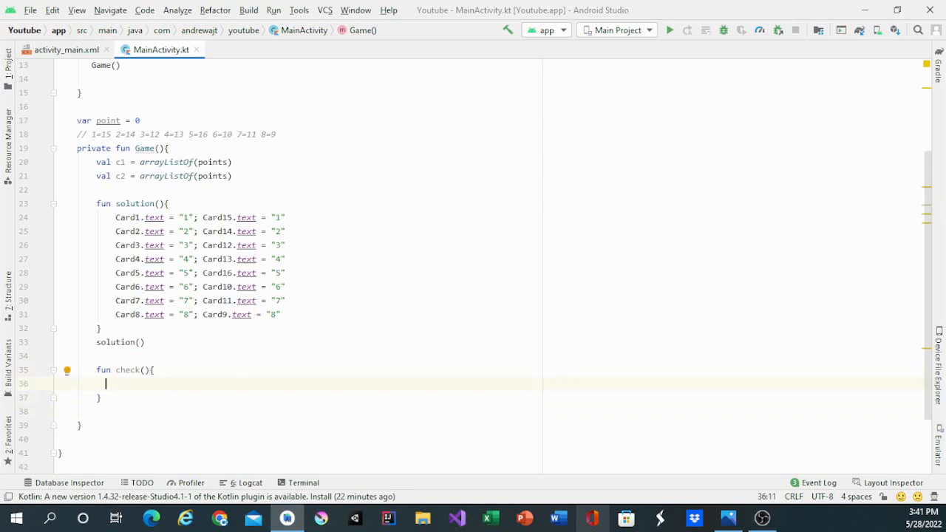
type("if(")
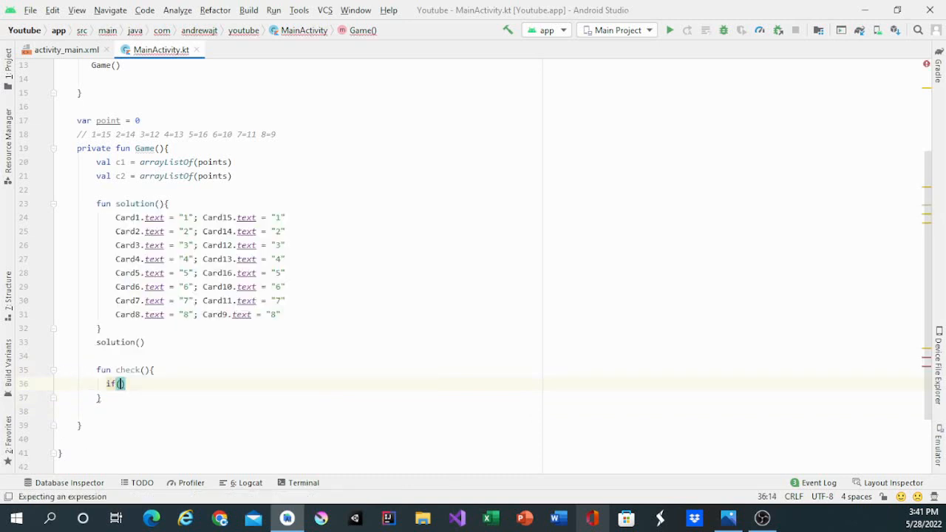
type("c1[")
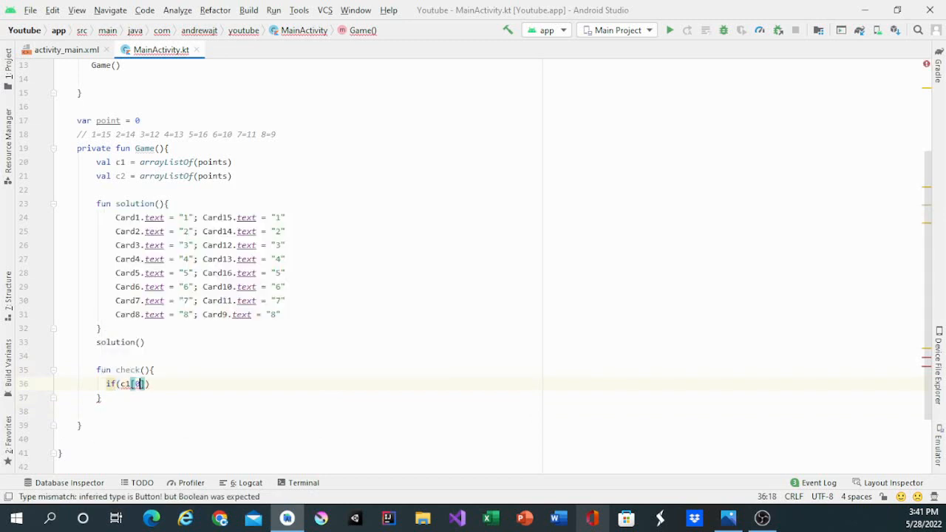
type("0].text ==")
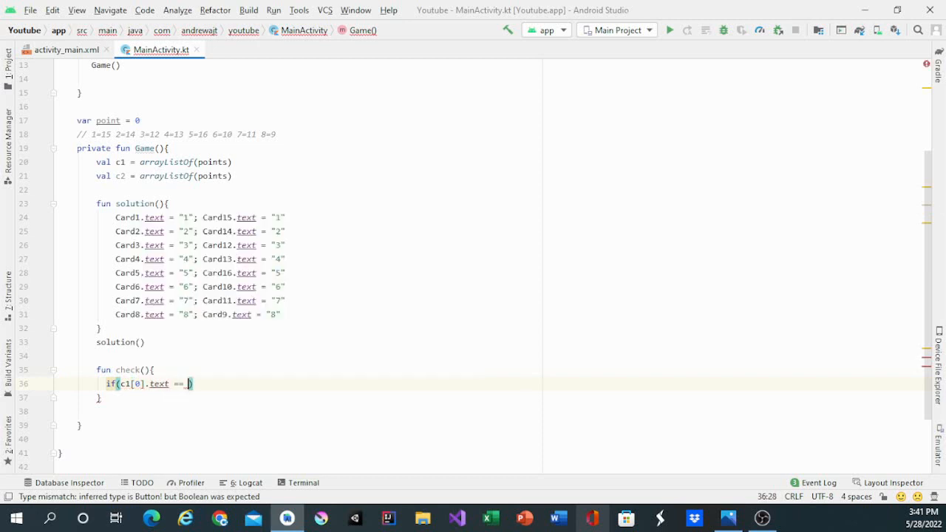
type("c2.")
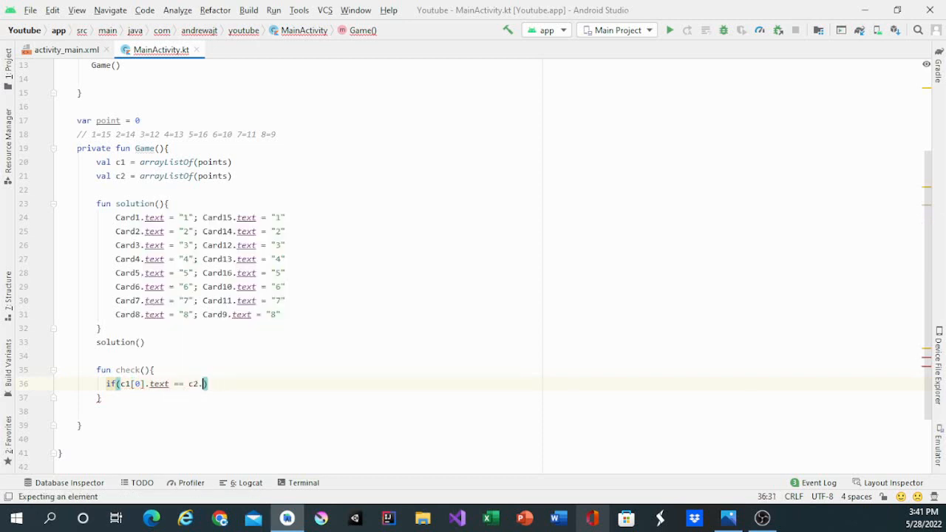
type("[0]")
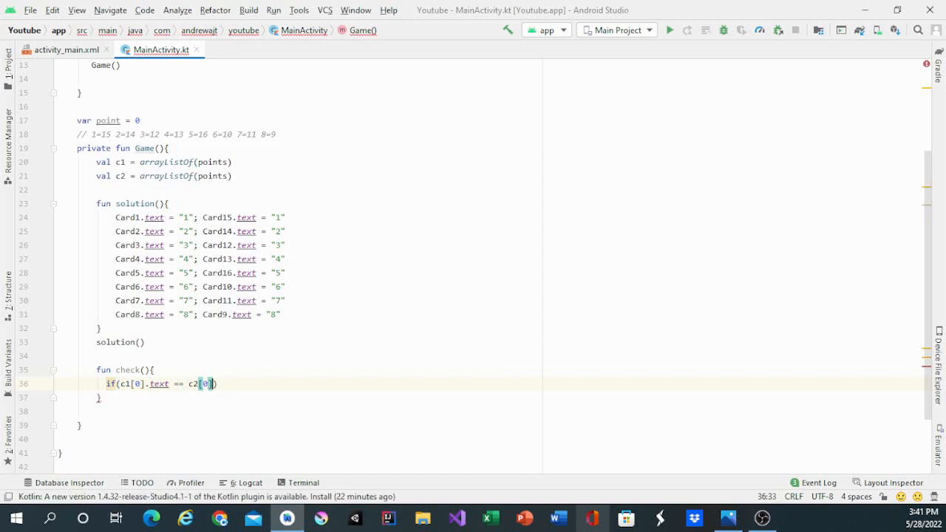
type(".text")
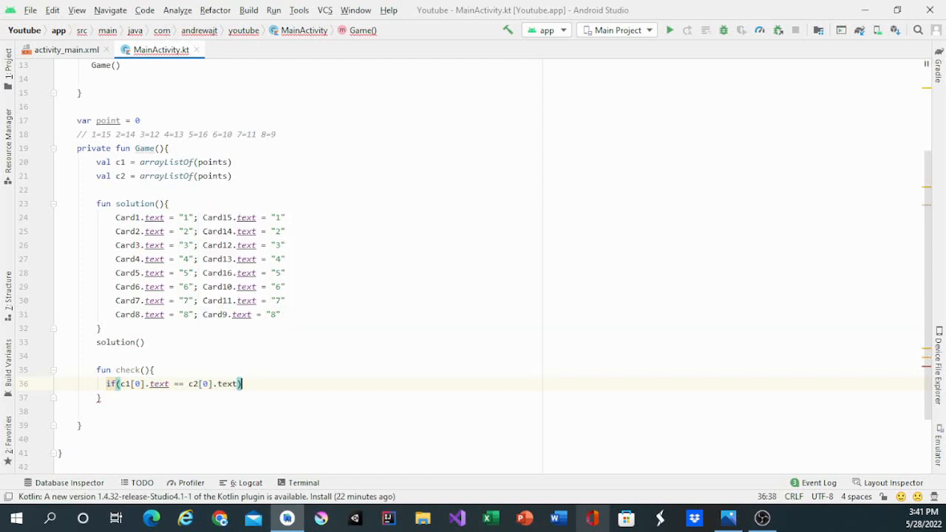
type("{")
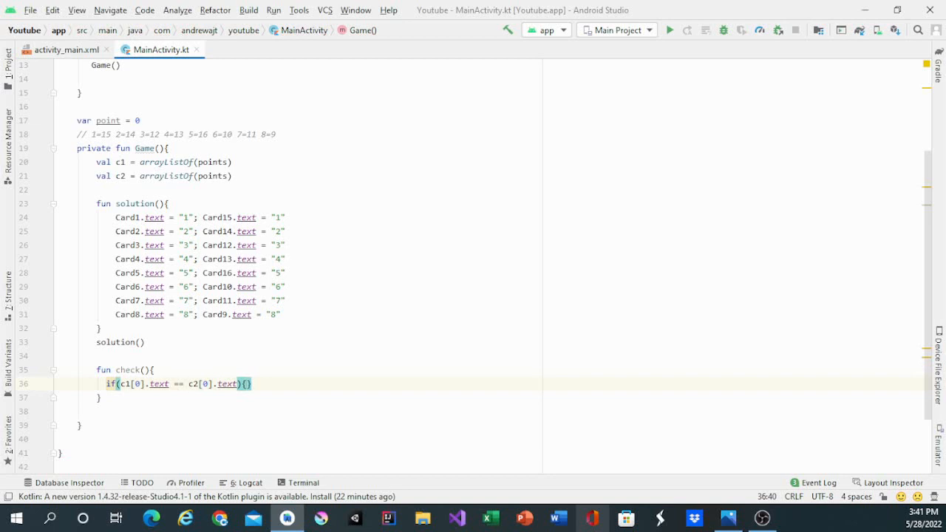
- Clear the text of both matched cards c1[0] and c2[0] to ""
type("c1[0]")
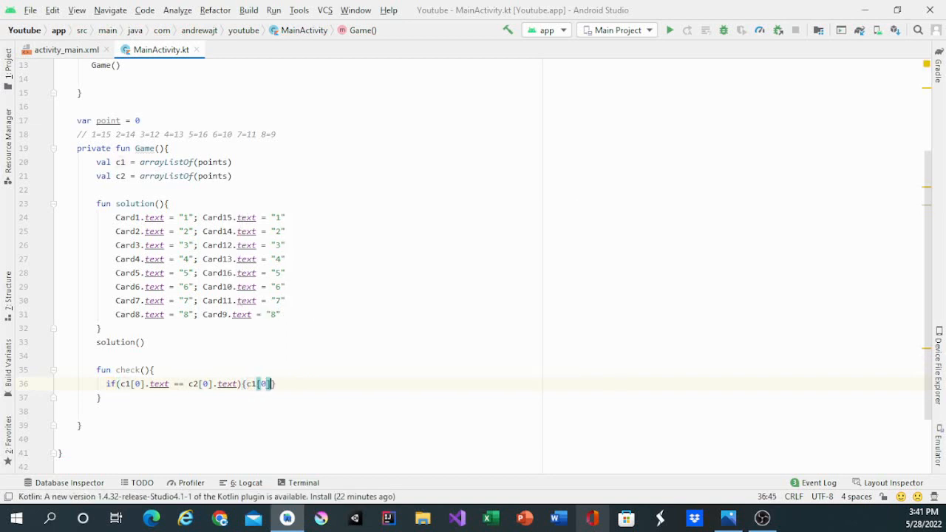
type(".text = \"")
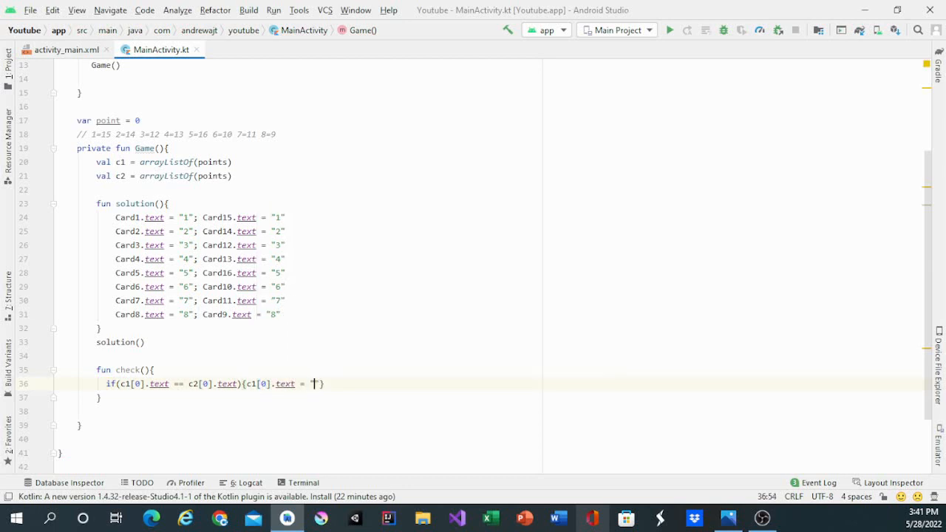
mouse_move(507, 392)
type("; ")
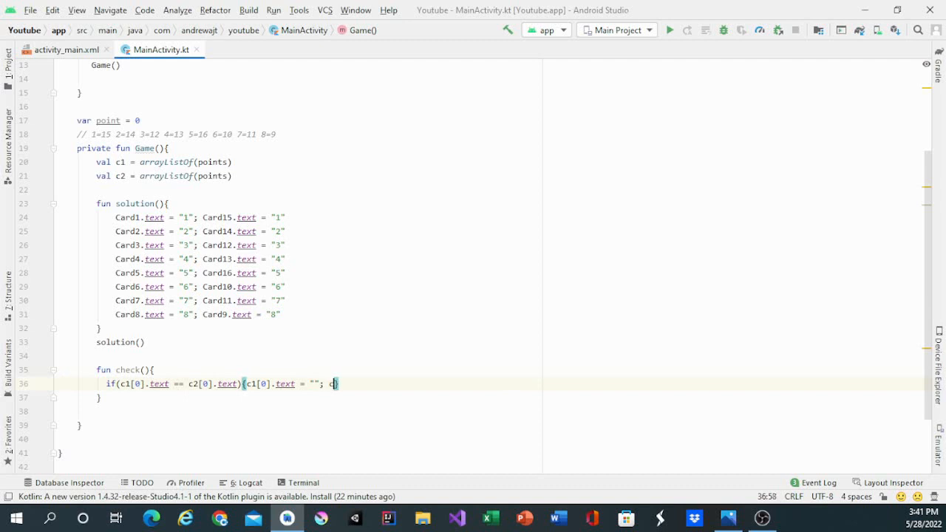
type("c2[")
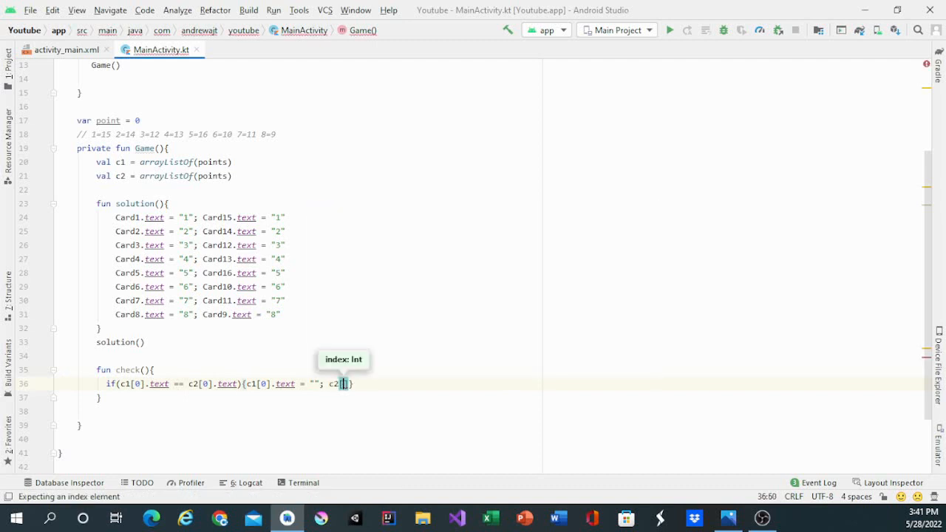
type(".ex")
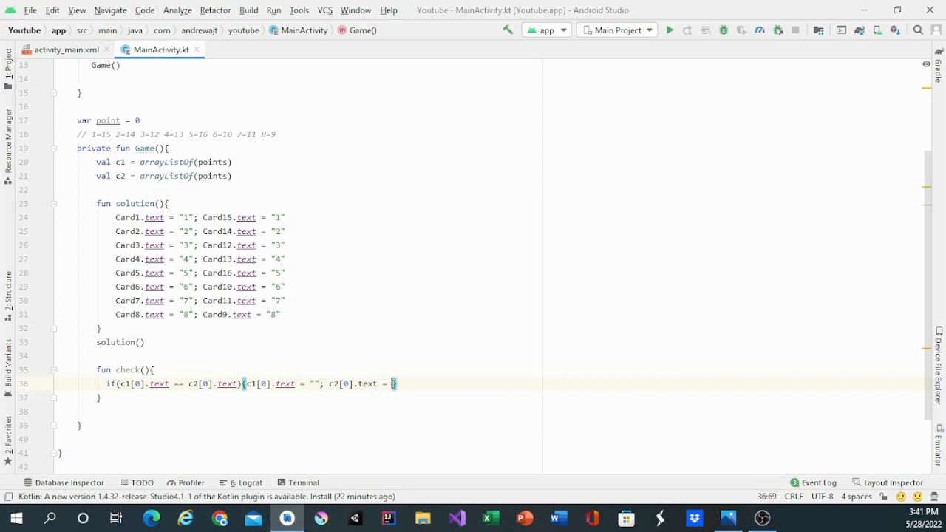
type("\"\"; points+")
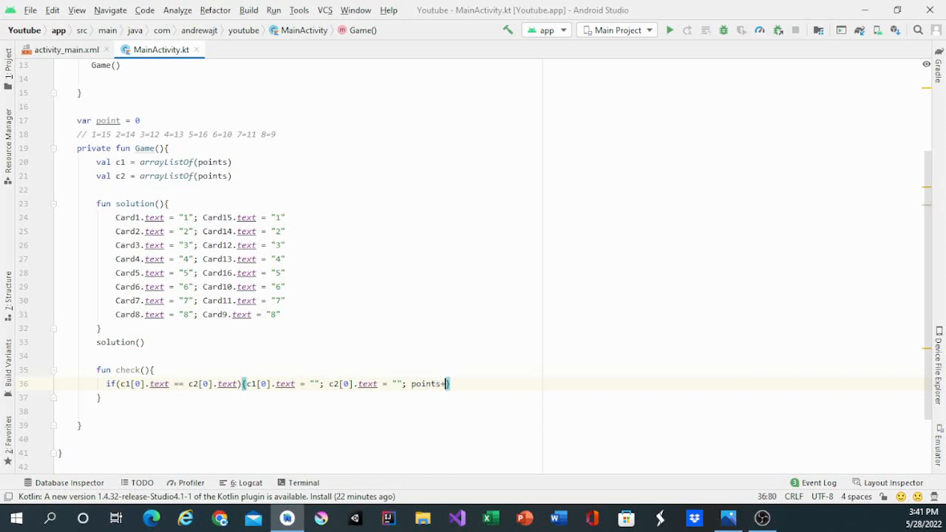
- Increment point, show "Points: ${point}" in the points label, and begin an else
type("point++")
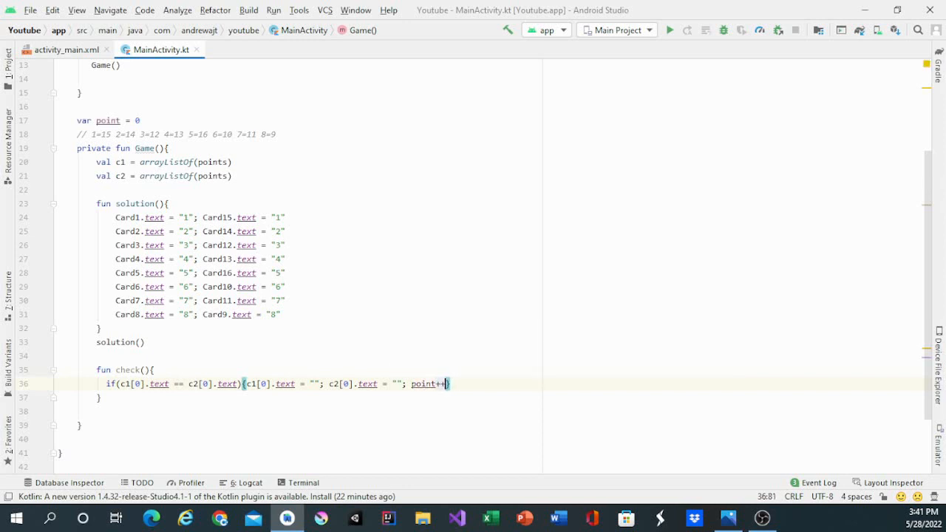
type("poi")
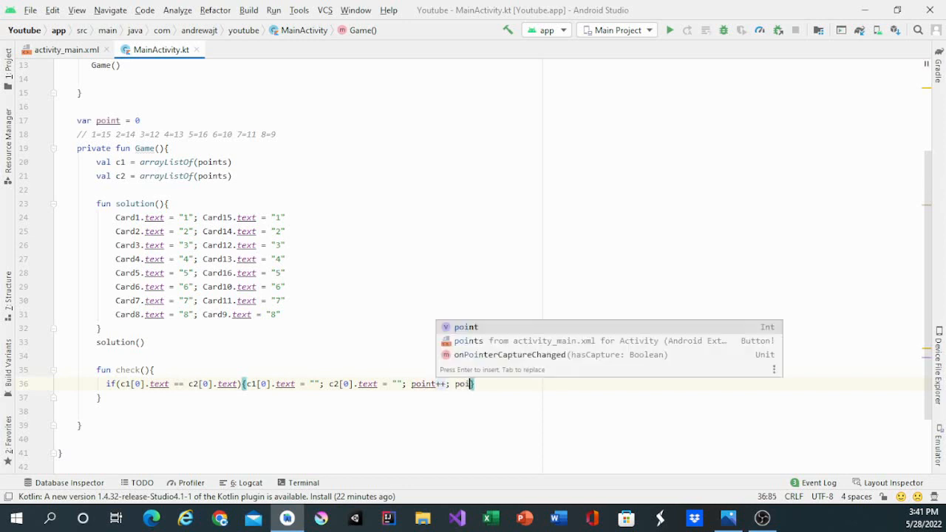
type("ints")
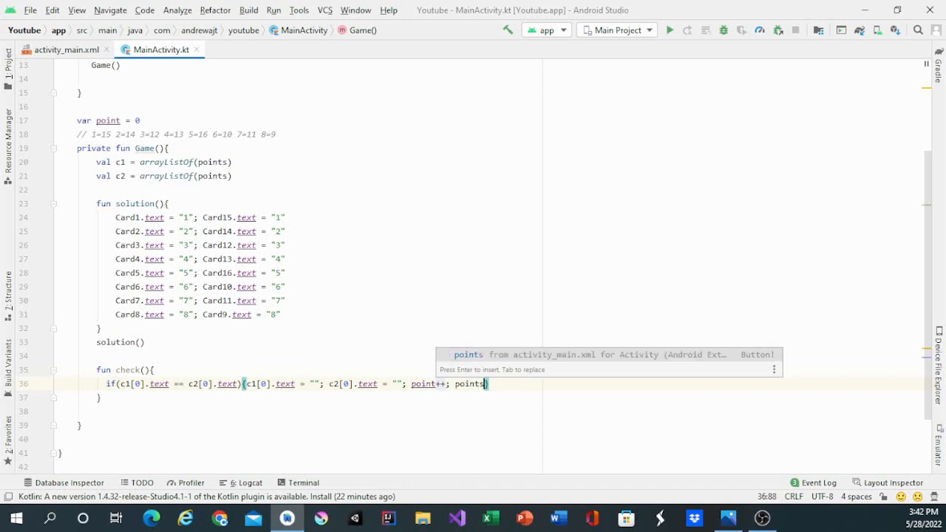
type(".text = \"")
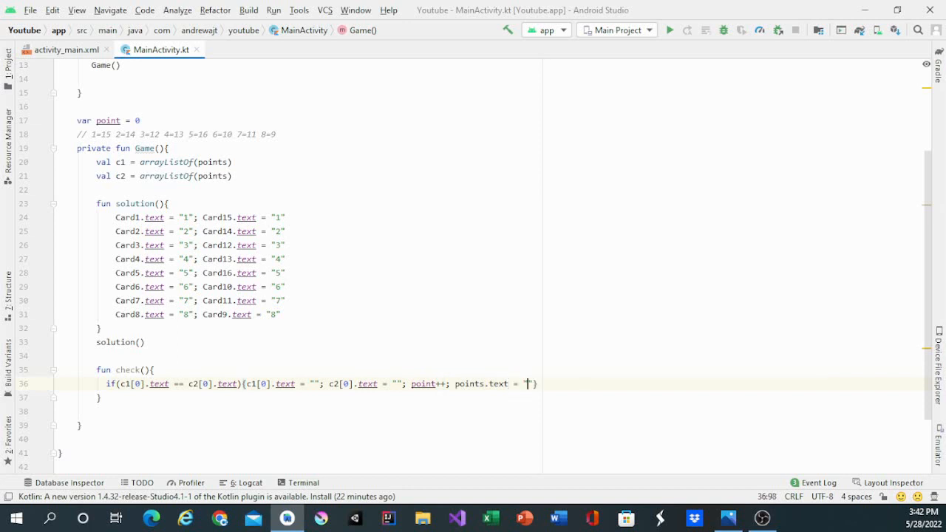
type("Points")
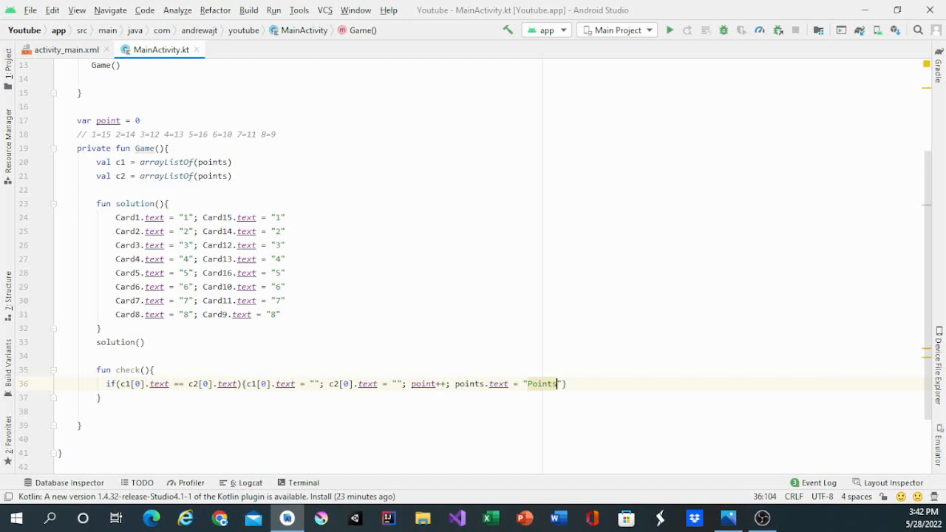
type(": ${")
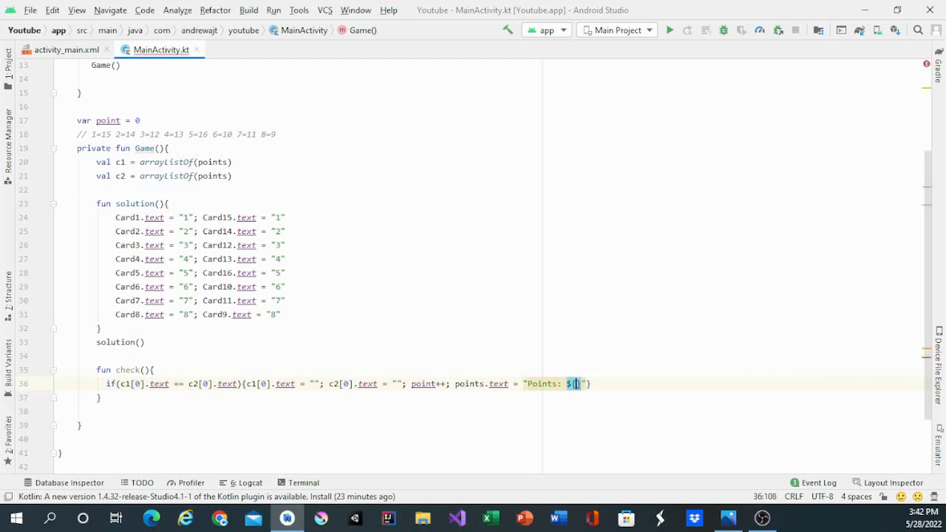
type("point")
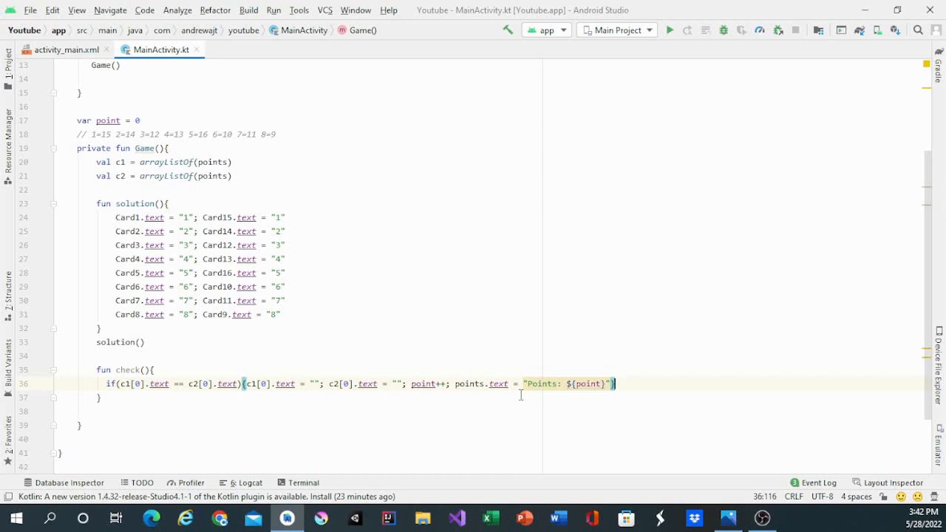
type("else")
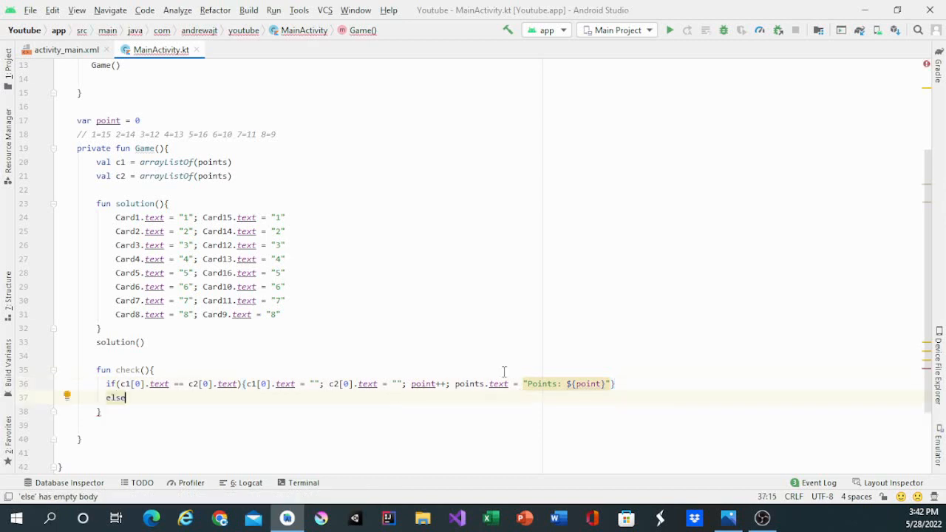
- Open the else block with a Handler().postDelayed call
type("{}")
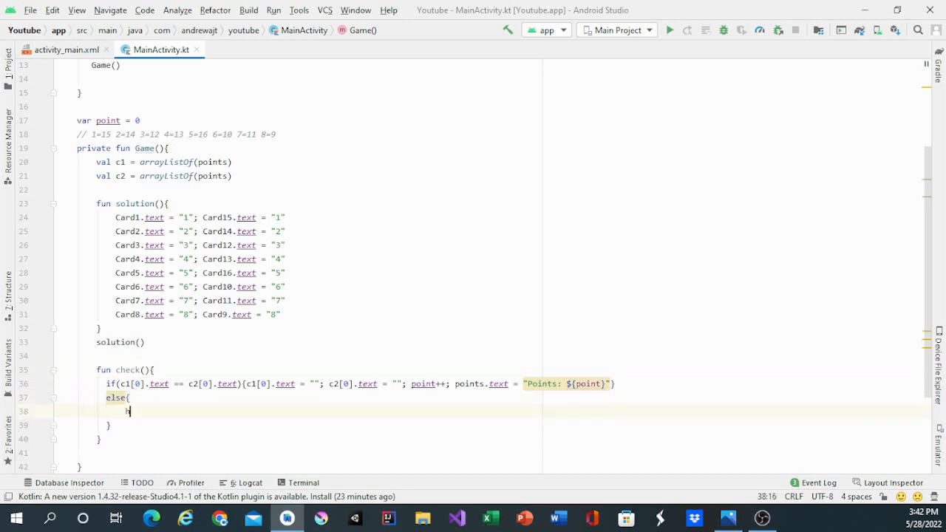
type("Han")
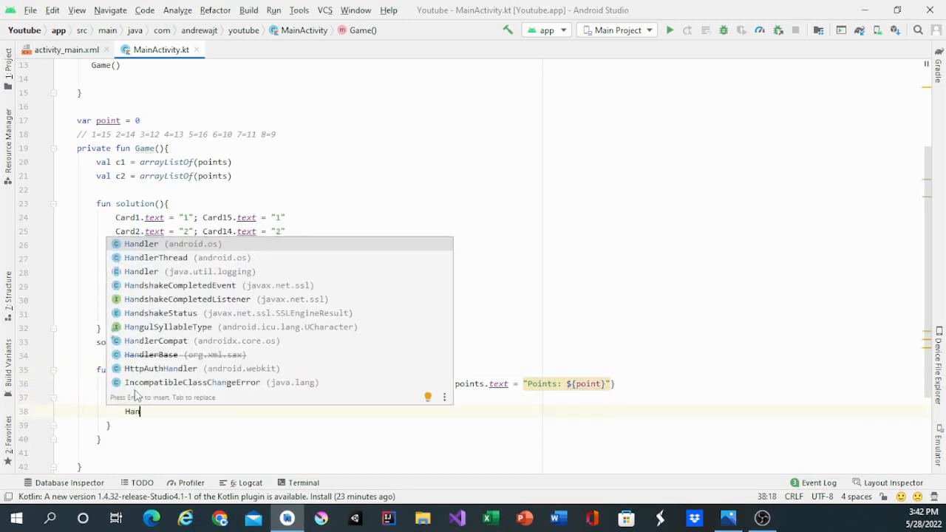
type("Handler.")
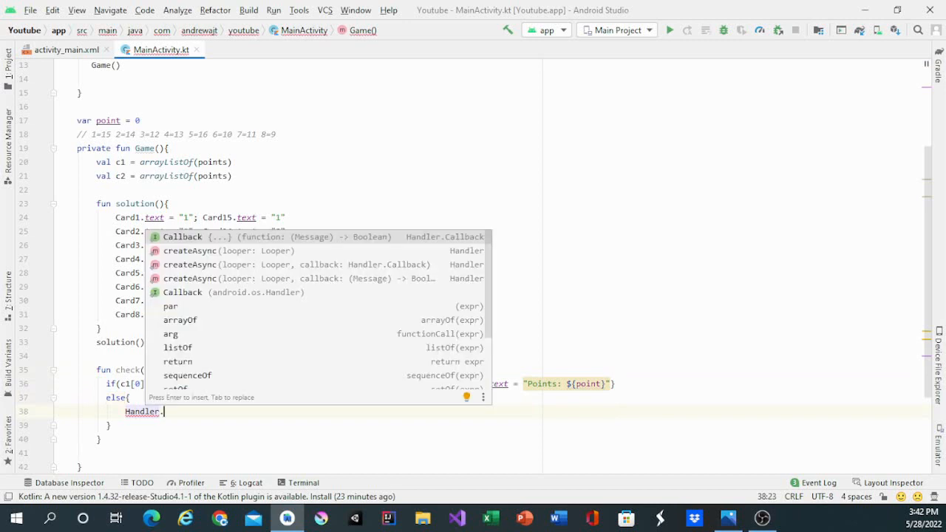
type("post")
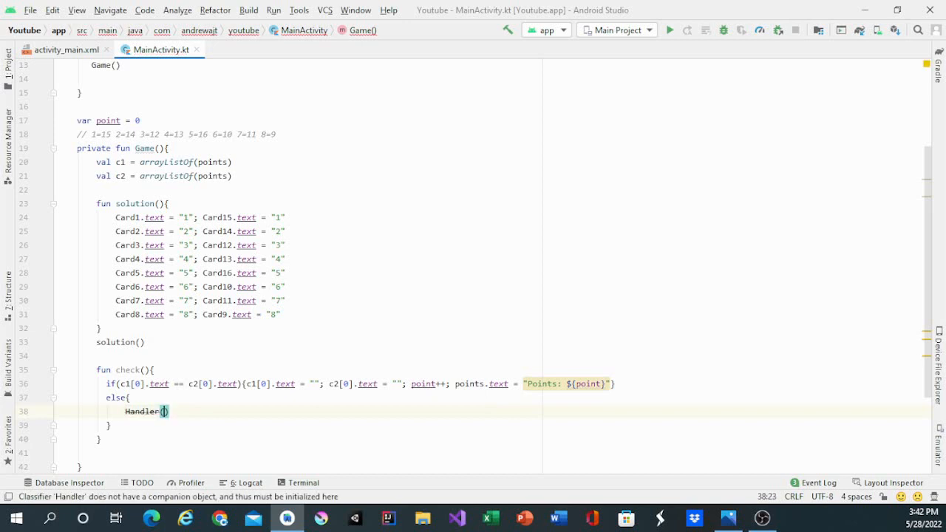
type(".")
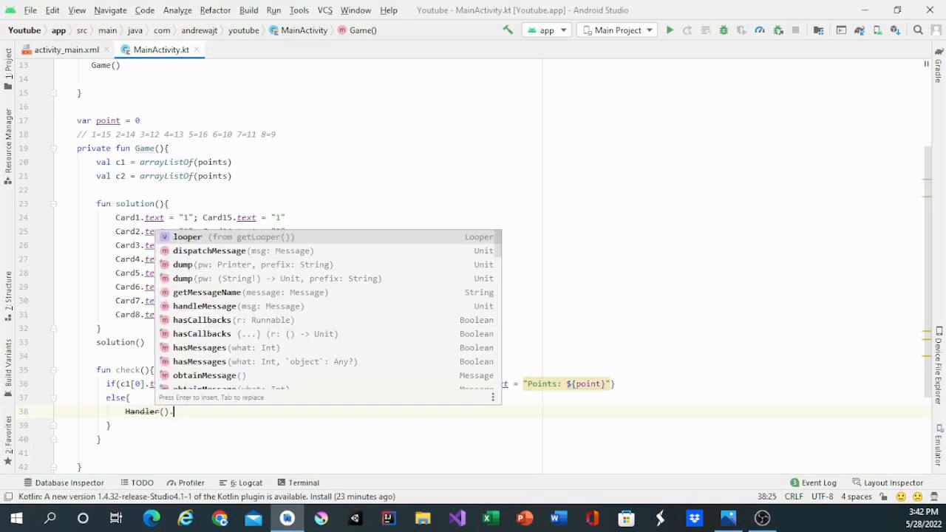
type("postt")
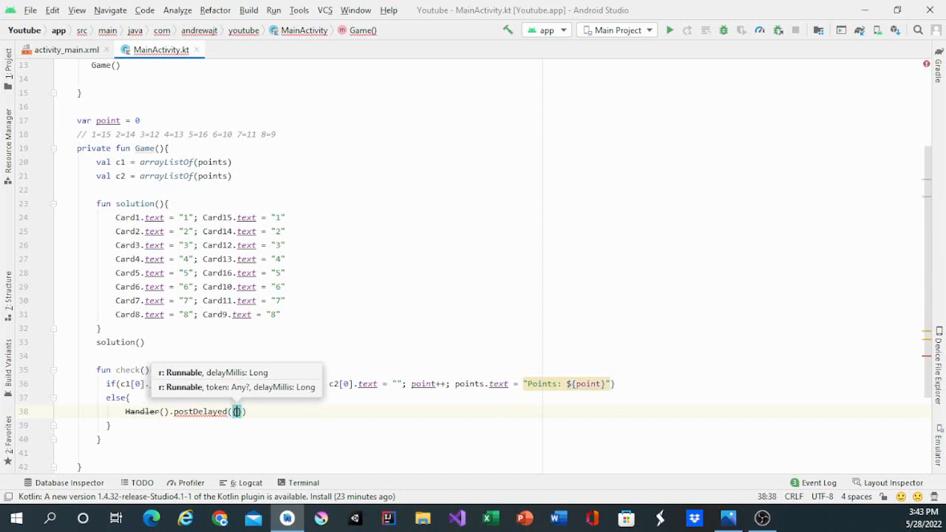
- Reset c1[0] and c2[0] backgrounds to R.drawable.sign after a 400 ms delay
type("c1[0")
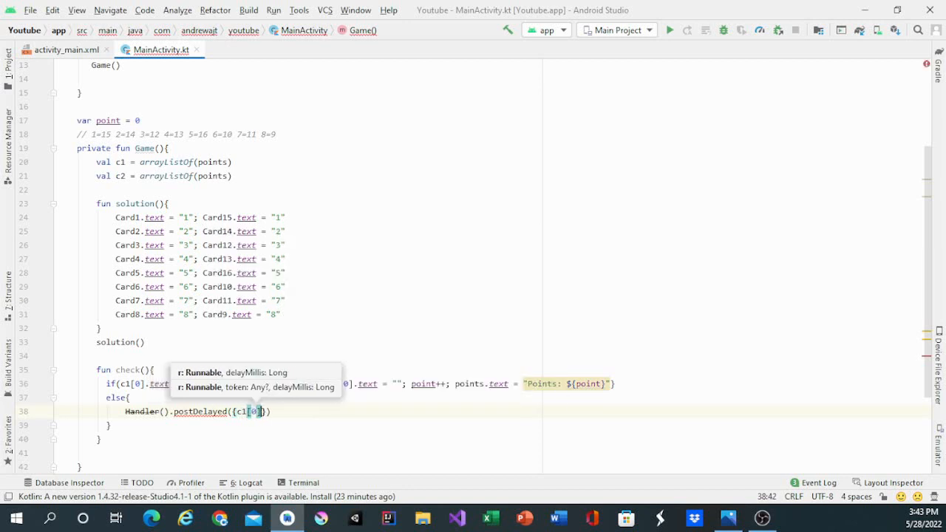
type("setBackgroundResource(")
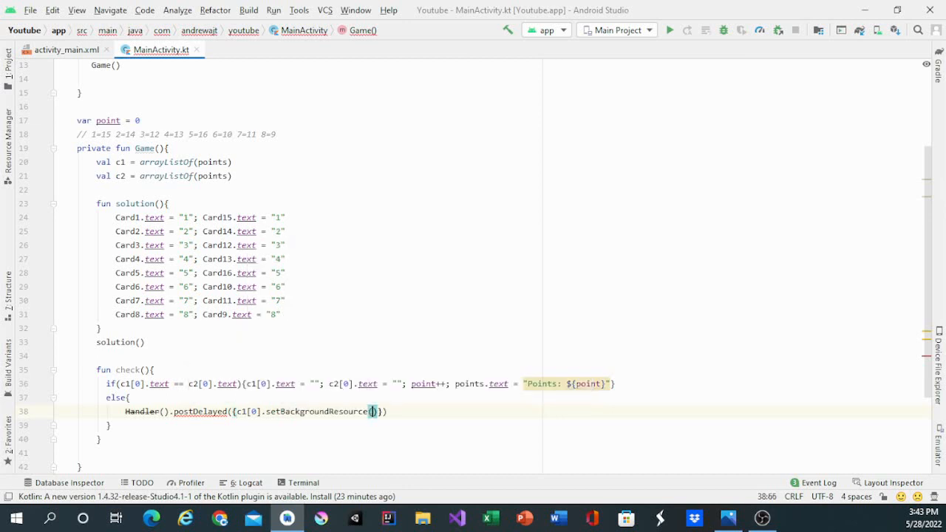
type("R.drawable")
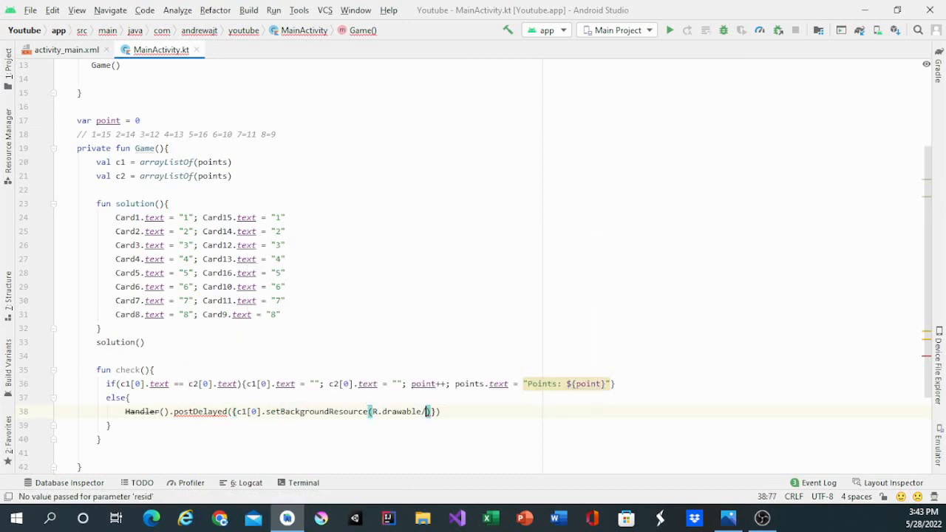
type(".sign")
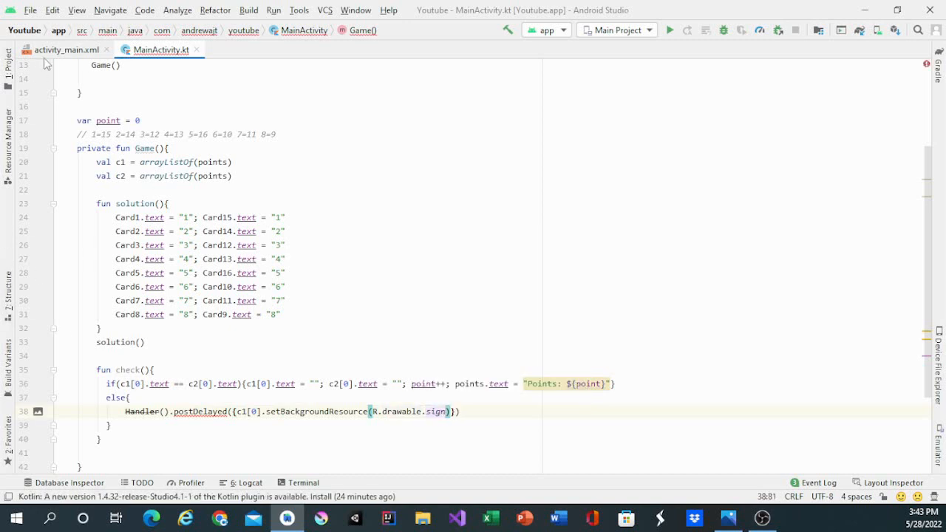
left_click(67, 50)
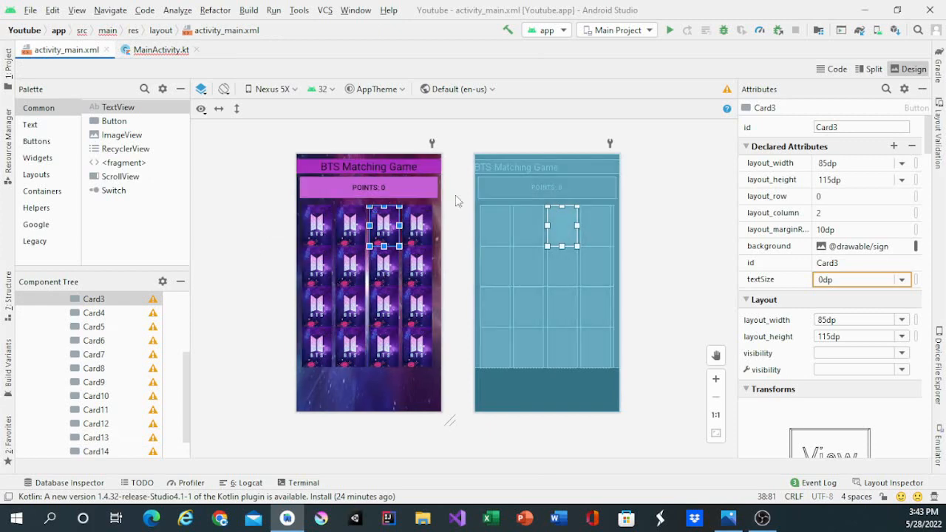
left_click(160, 49)
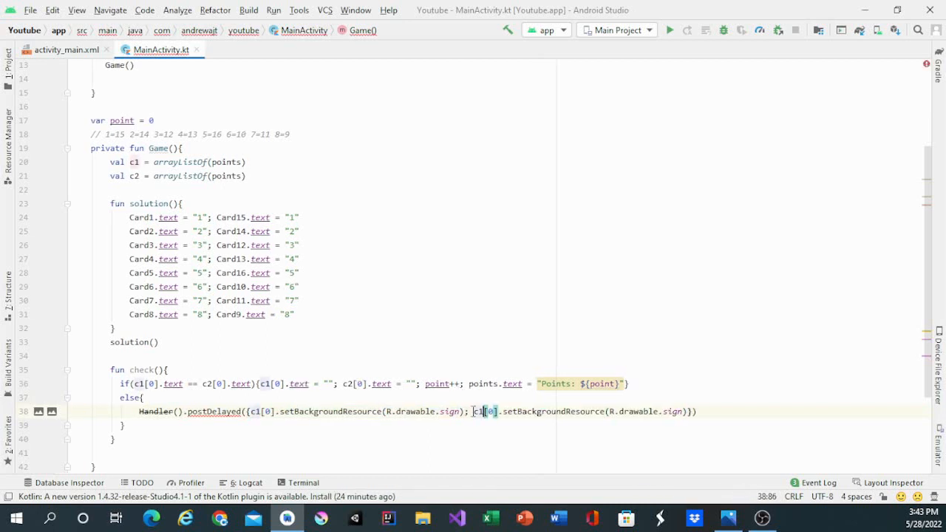
type("c2")
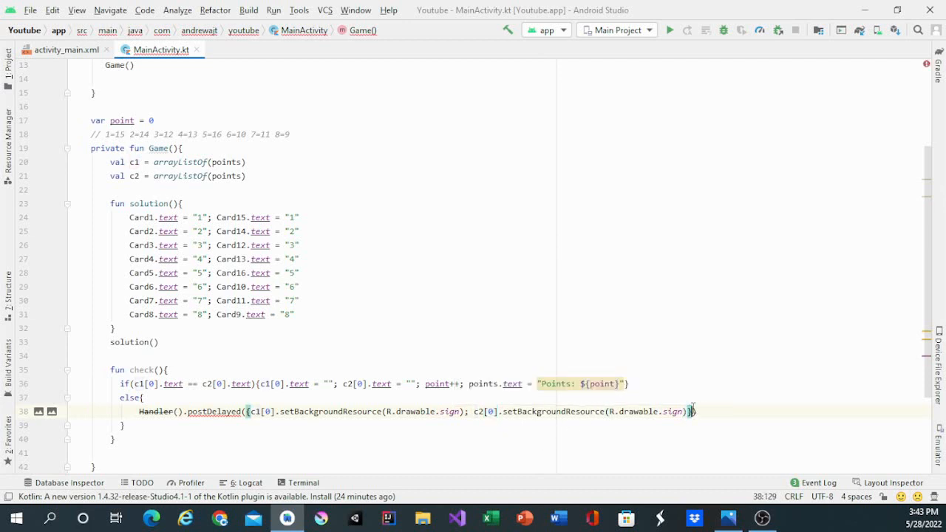
type(", 400")
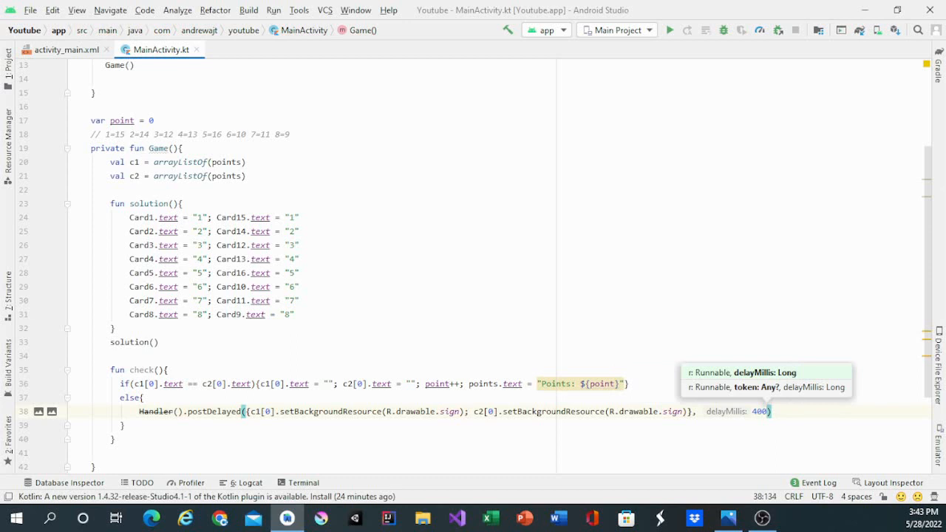
mouse_move(756, 472)
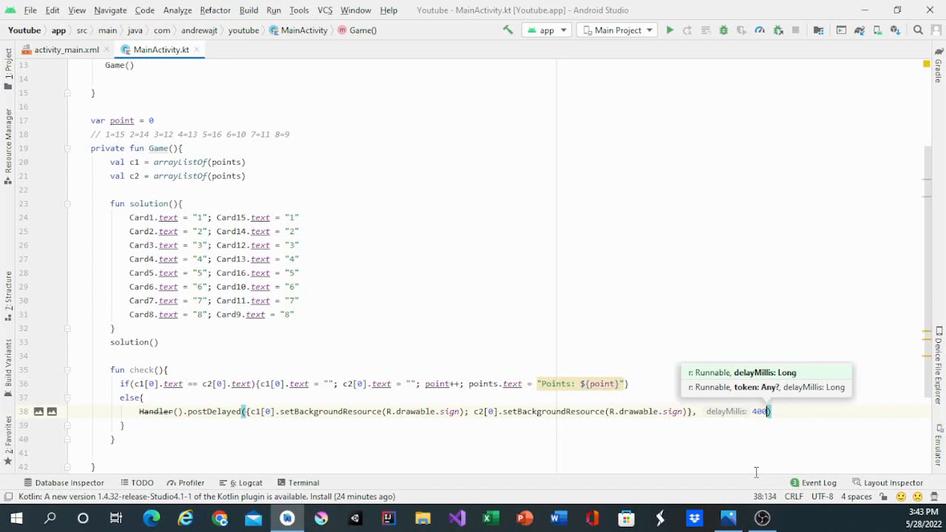
mouse_move(812, 469)
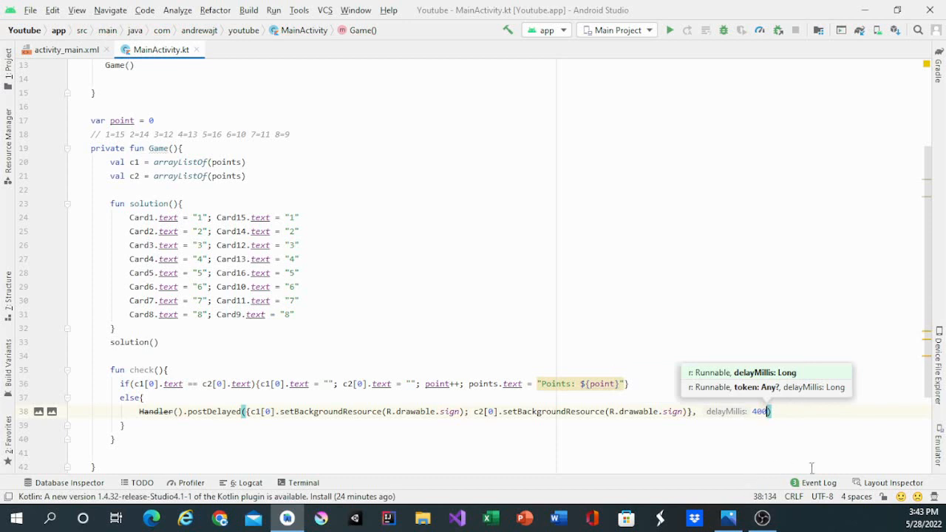
- Below the first Handler, write Handler().postDelayed({c1.remove(c1[0]);c2.remove(c2[0])}, 400)
key("Return")
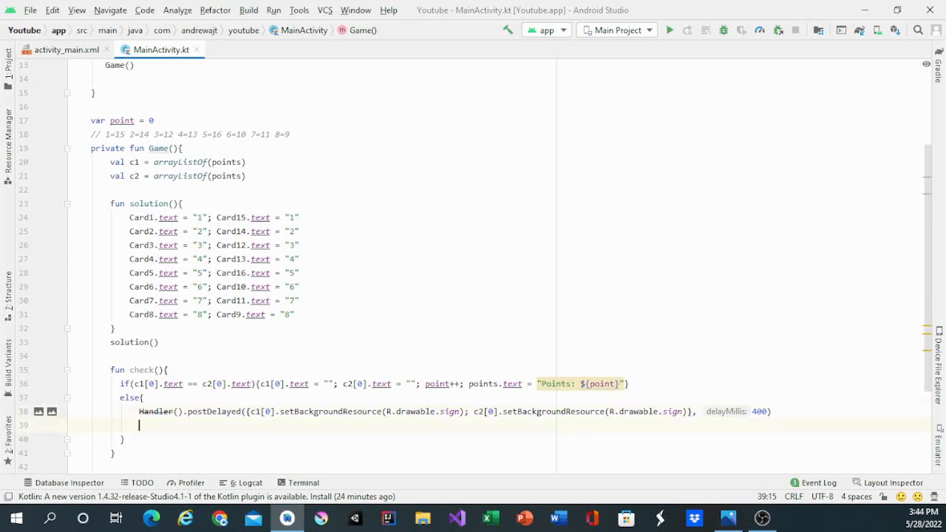
type("Handler")
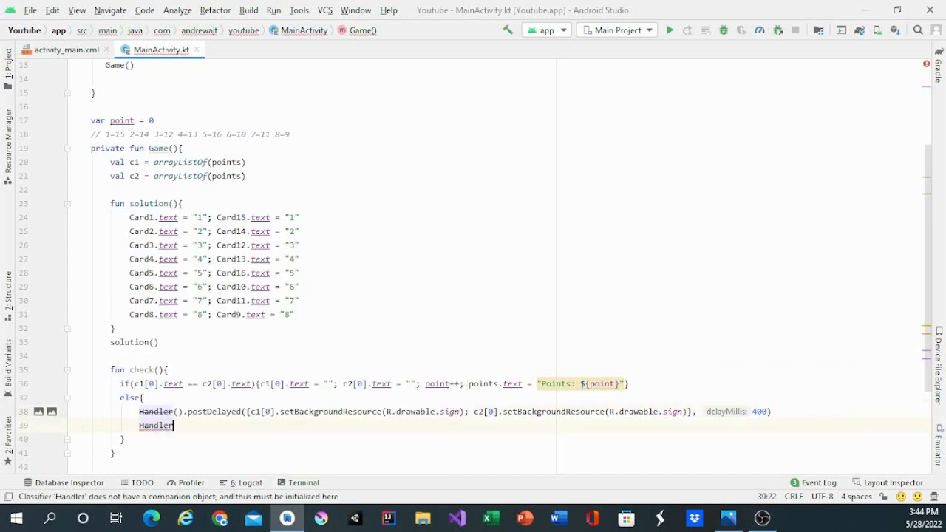
type("()")
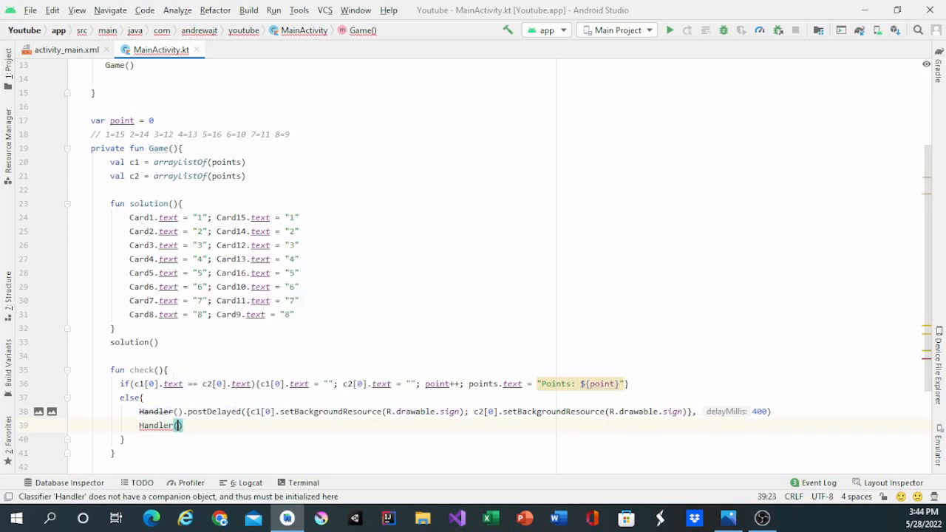
type("postDelayed(")
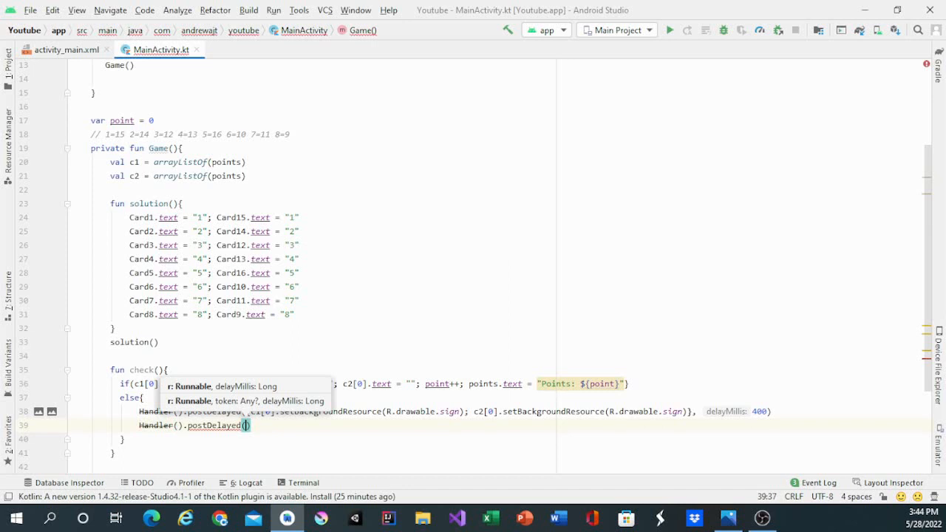
type("{}")
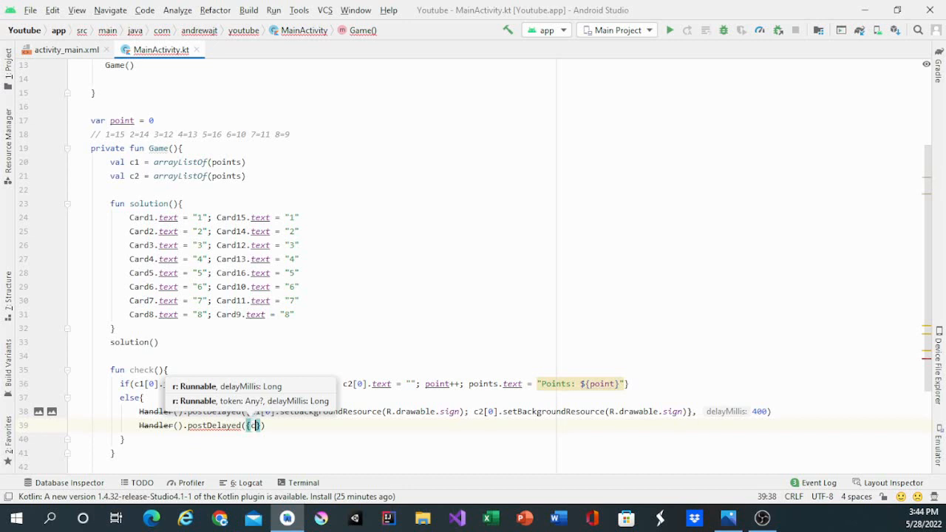
type("c1.remove(c1[0")
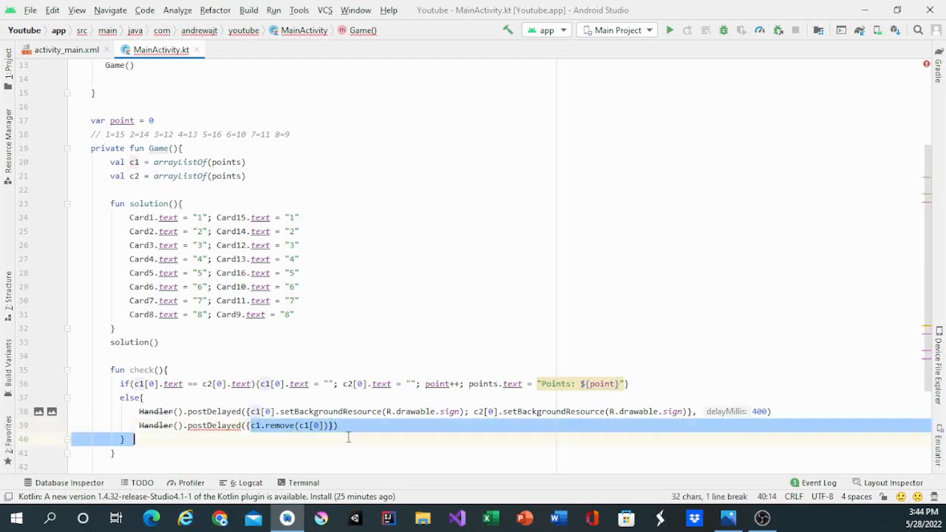
left_click(329, 425)
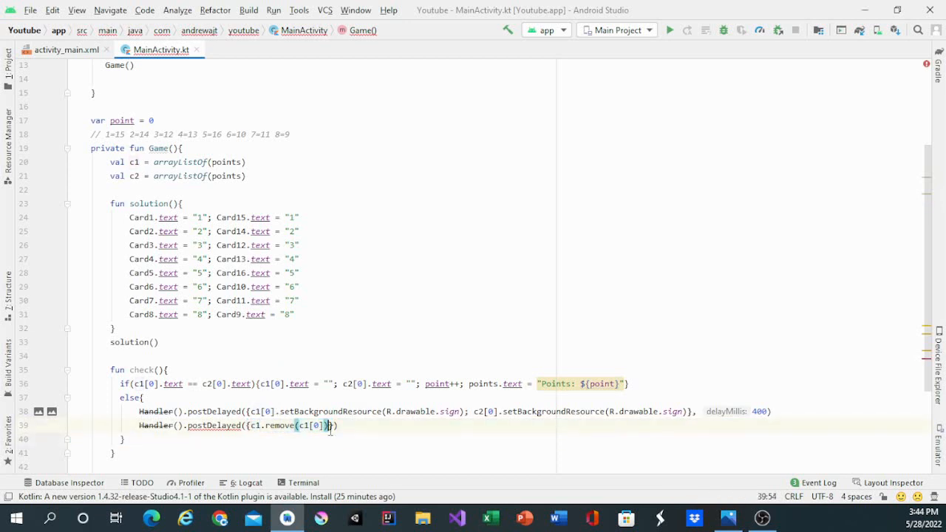
type(";c1.remove(c1[0])")
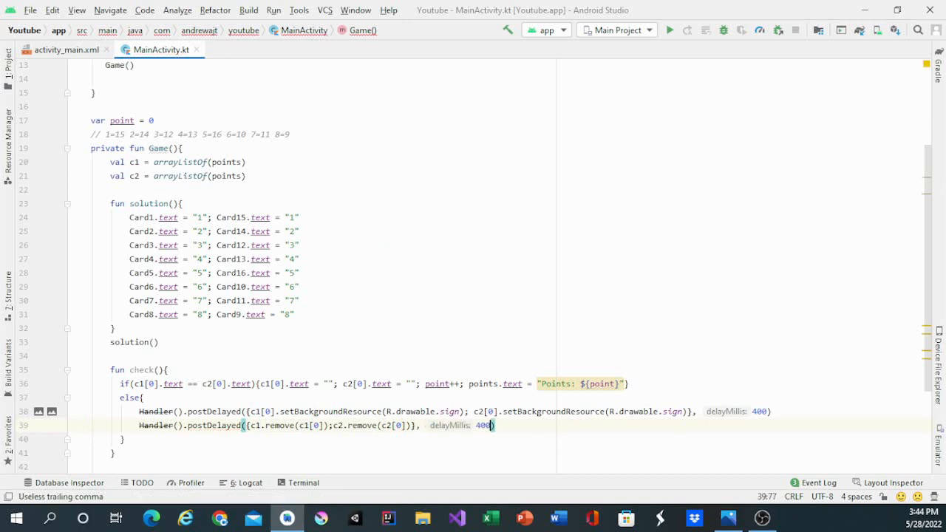
scroll("down", 3)
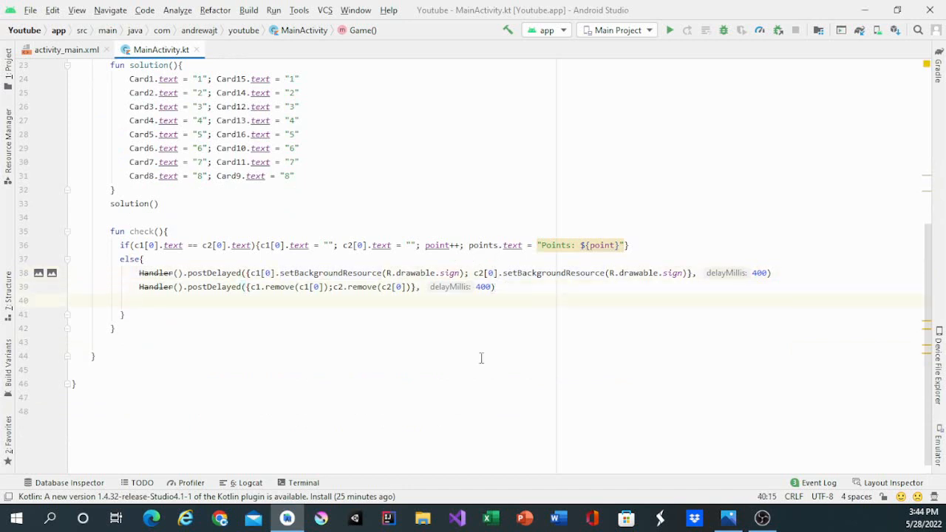
mouse_move(439, 326)
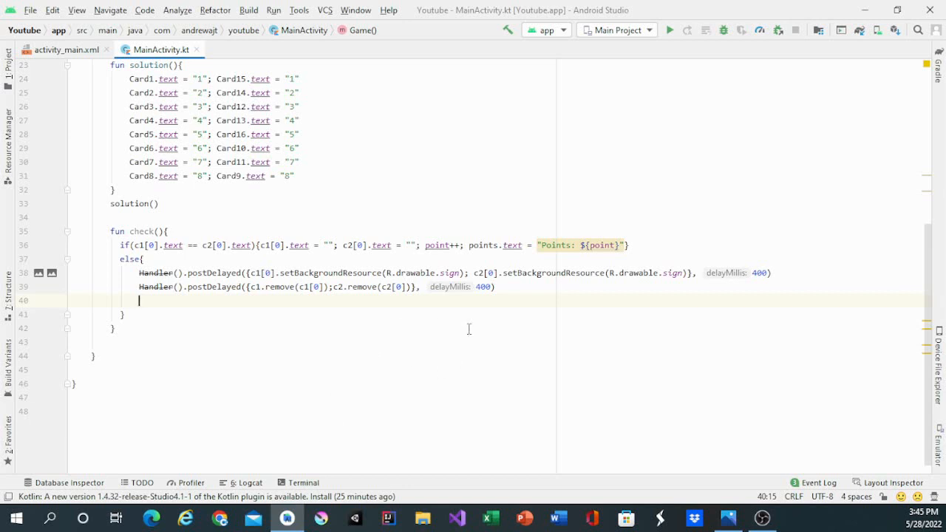
mouse_move(155, 311)
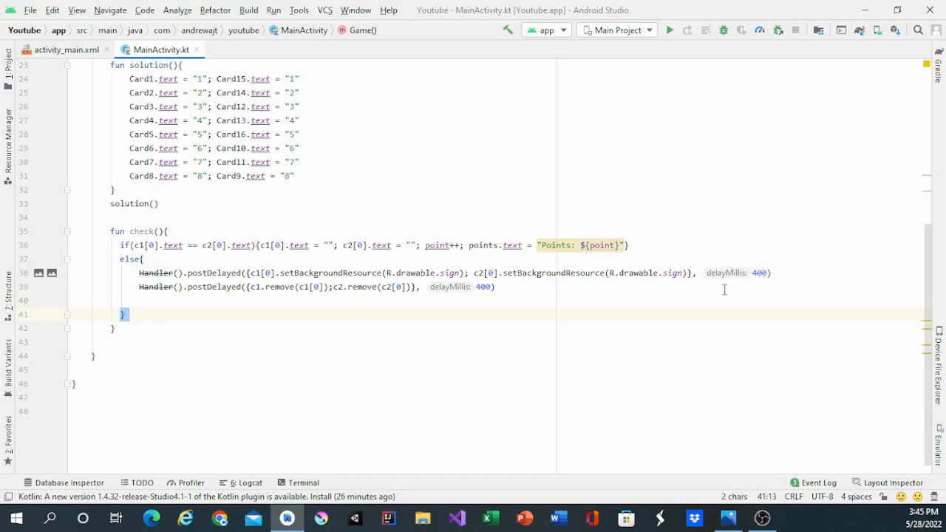
- Join the flip-back Handler call onto the else line and add blank lines around the removal call
left_click(774, 272)
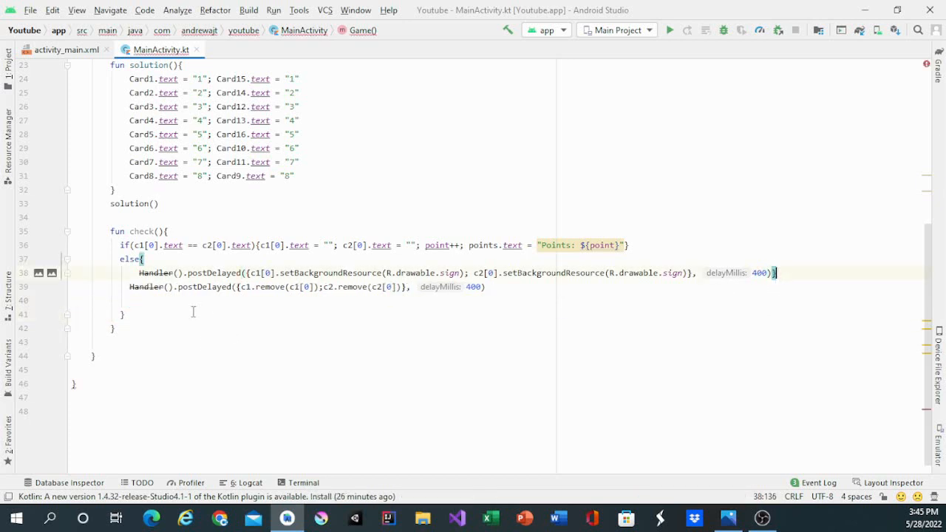
left_click(126, 314)
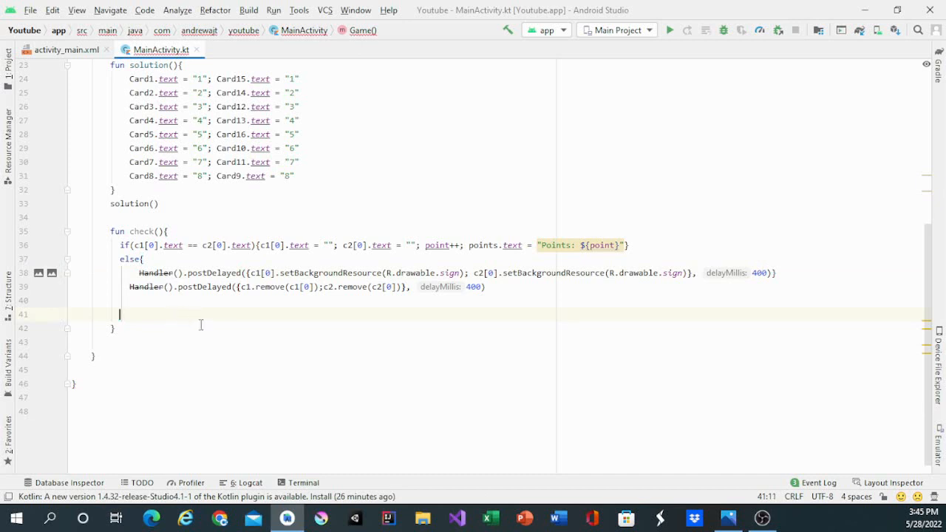
key("Backspace")
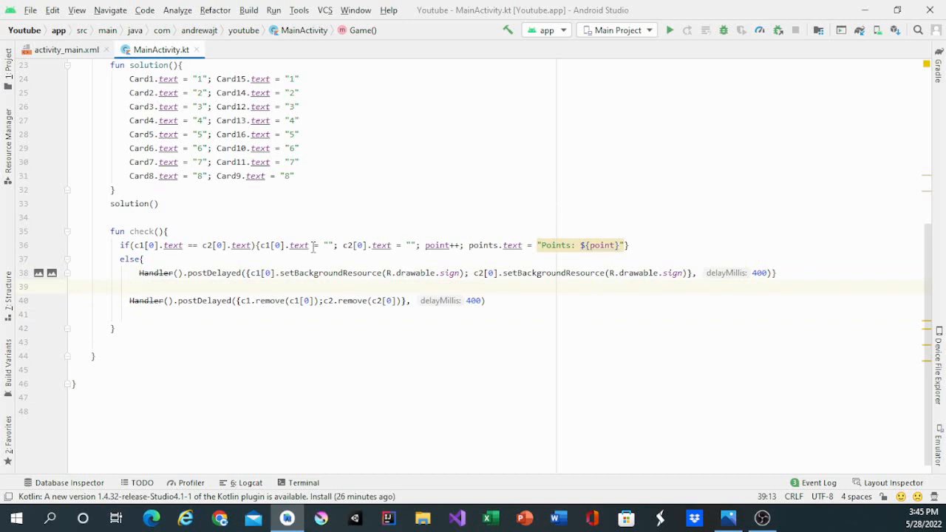
left_click(142, 273)
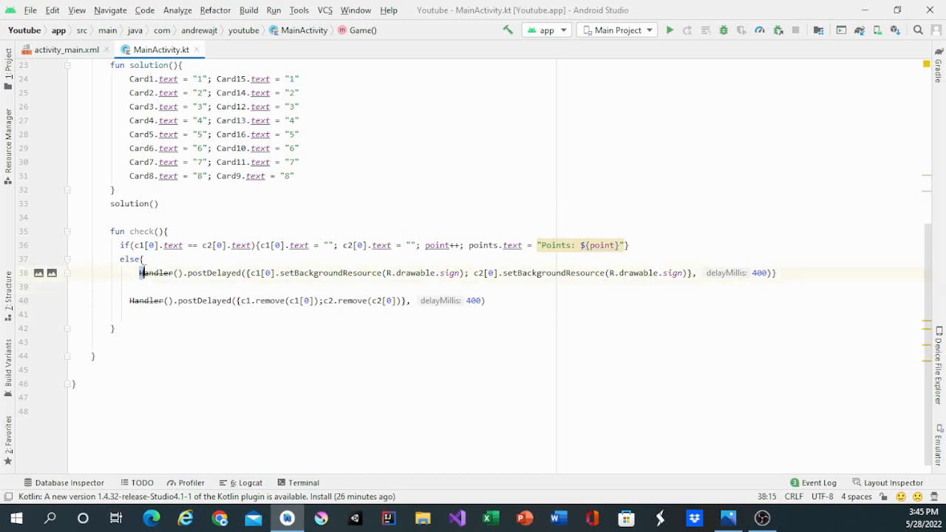
key("Backspace")
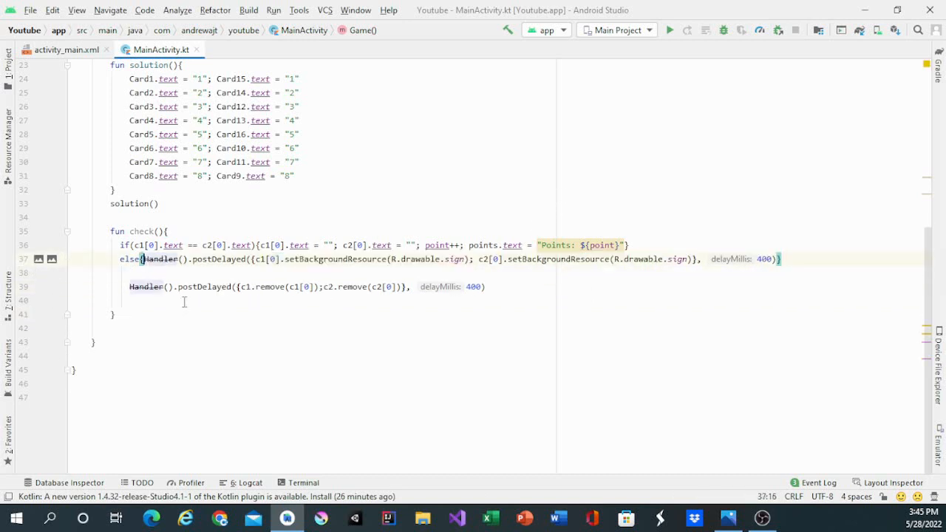
left_click(129, 300)
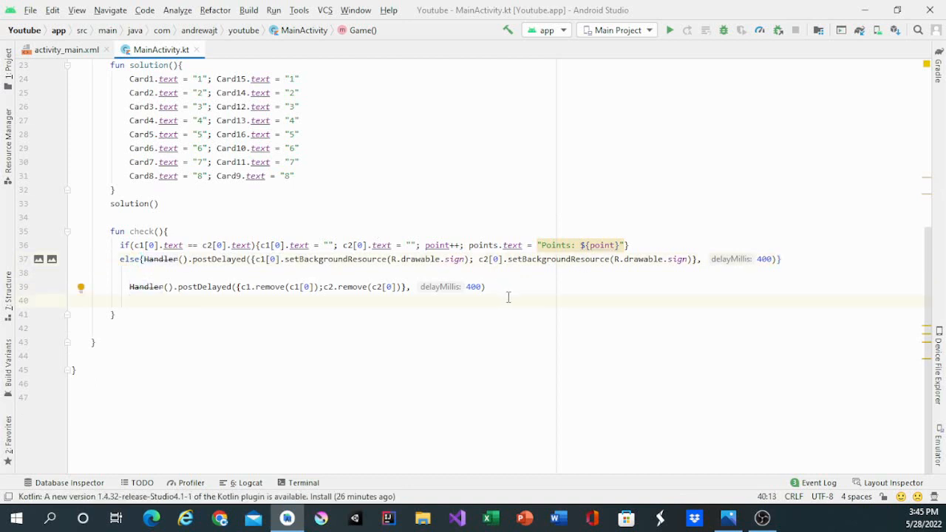
key("enter")
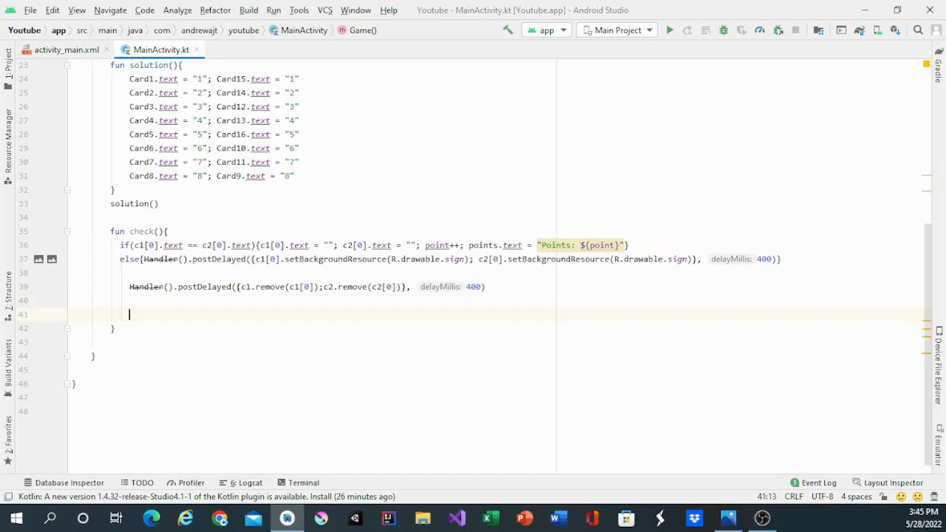
- Write if (point == 8) { Handler().postDelayed({Game()}, 1000) } below the removal call
type("if()")
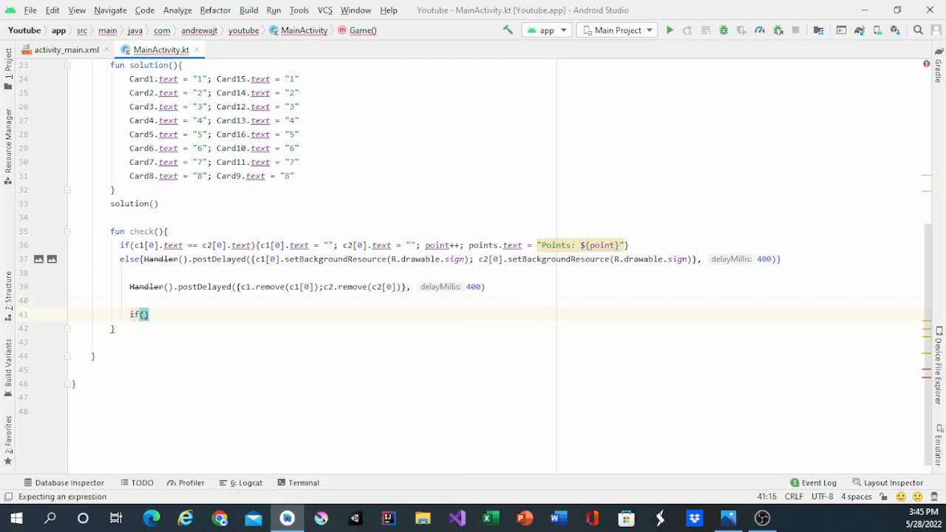
type("point")
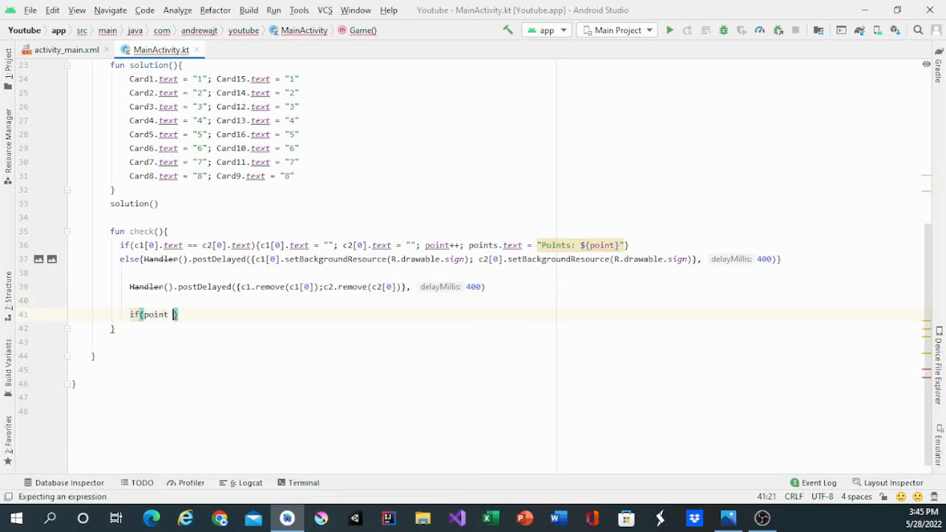
type("== 8")
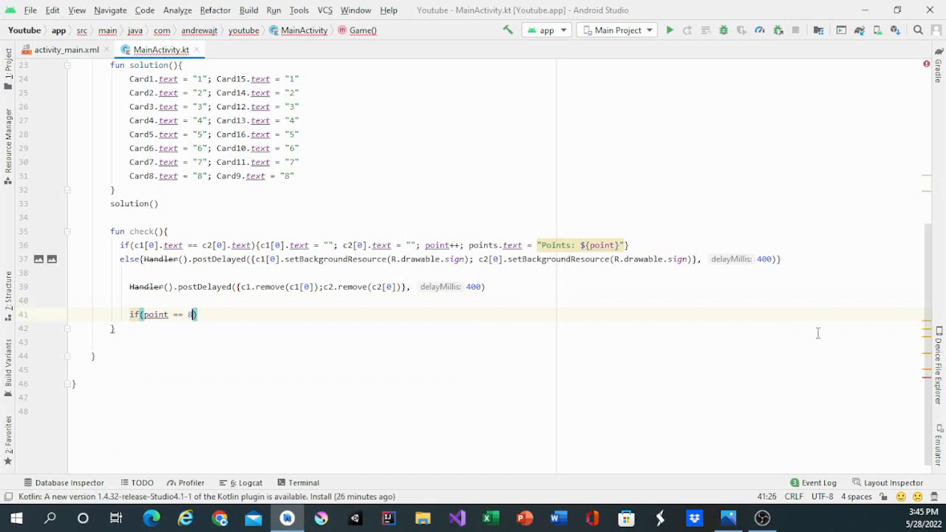
type(")")
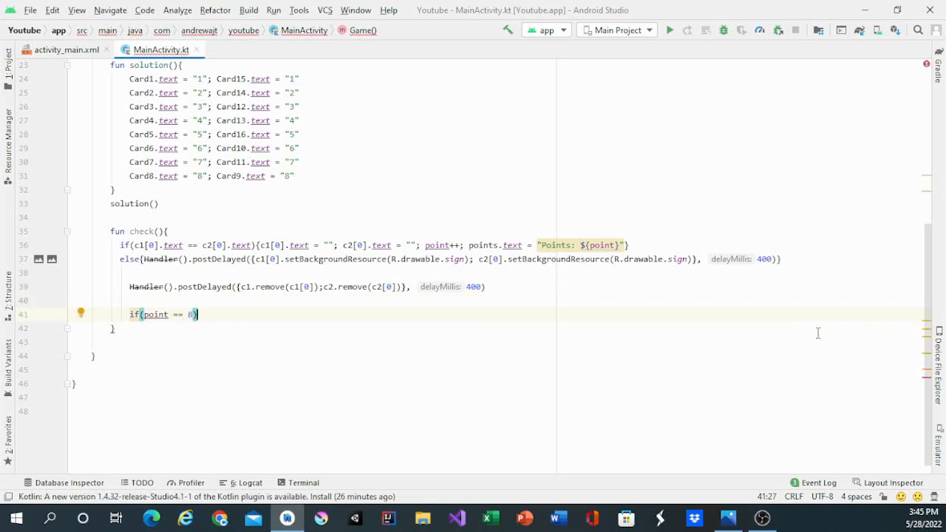
type("{")
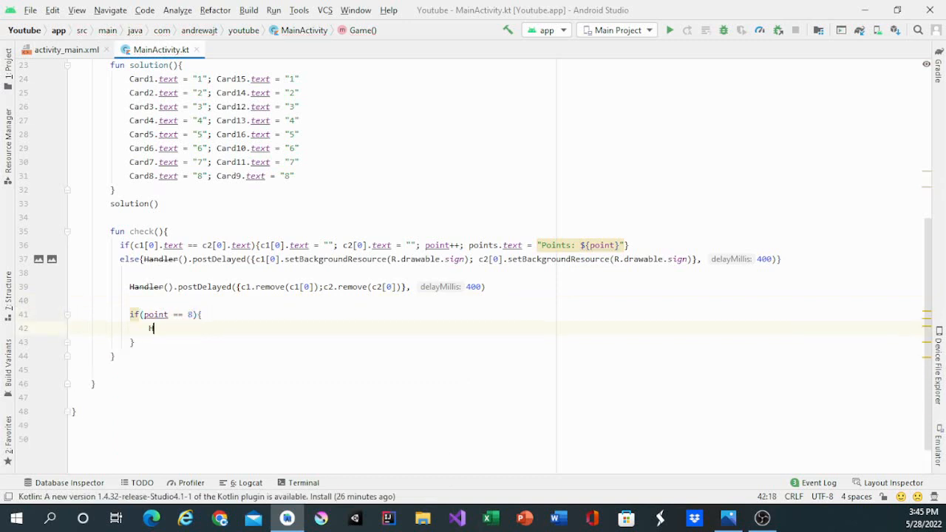
type("andler()")
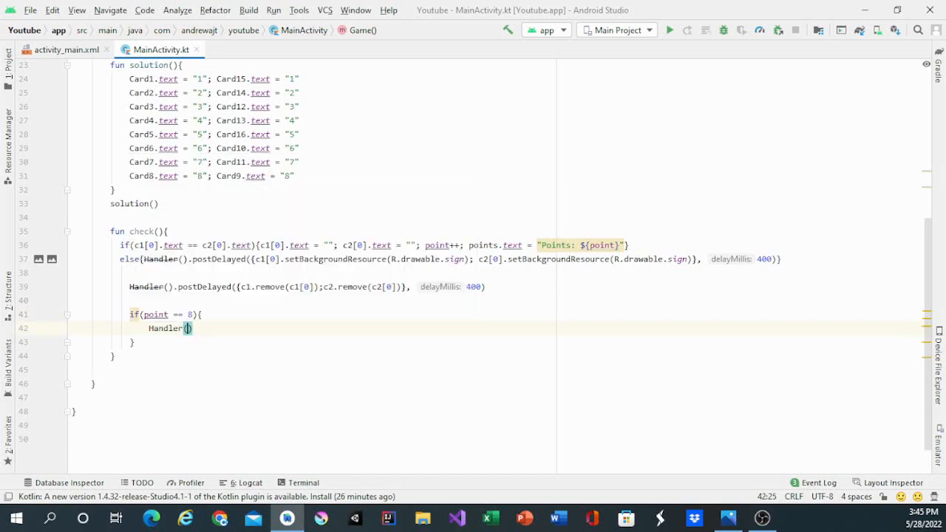
type(".postDelayed({})")
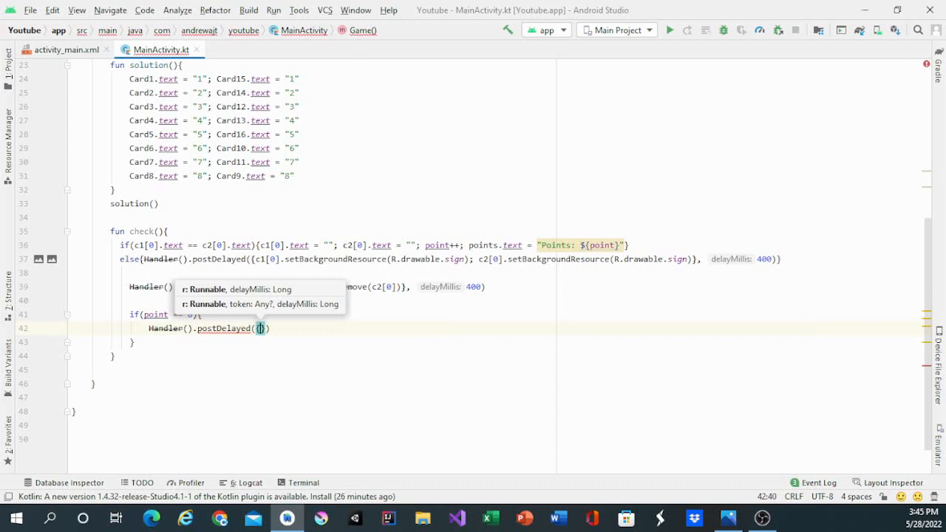
type("Game()")
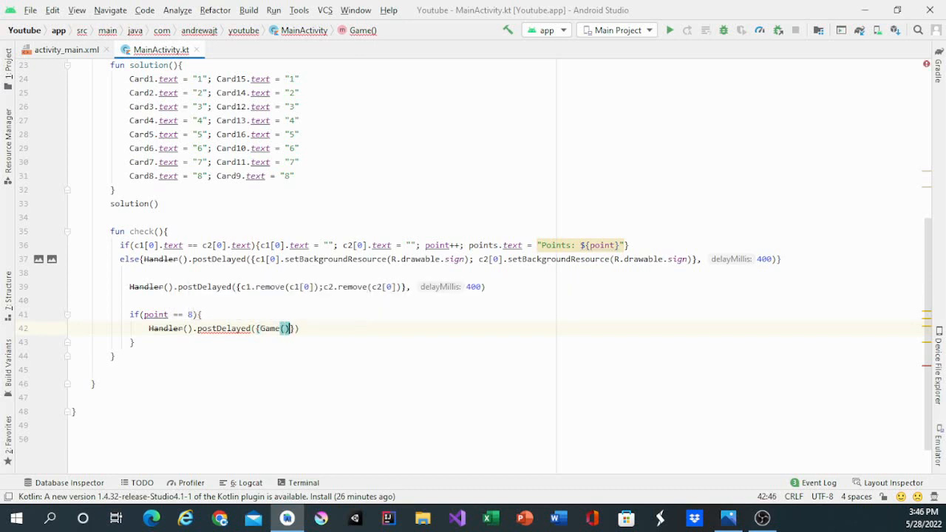
type(", 100")
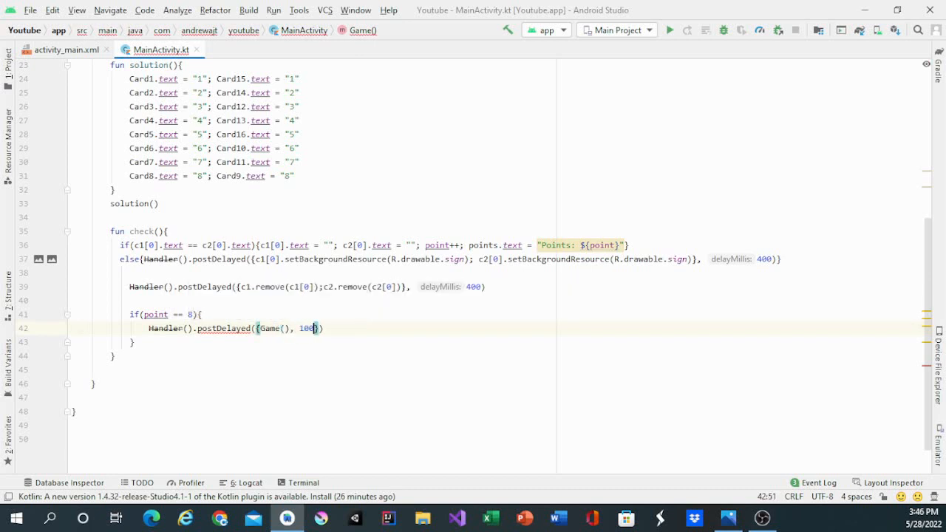
type("0")
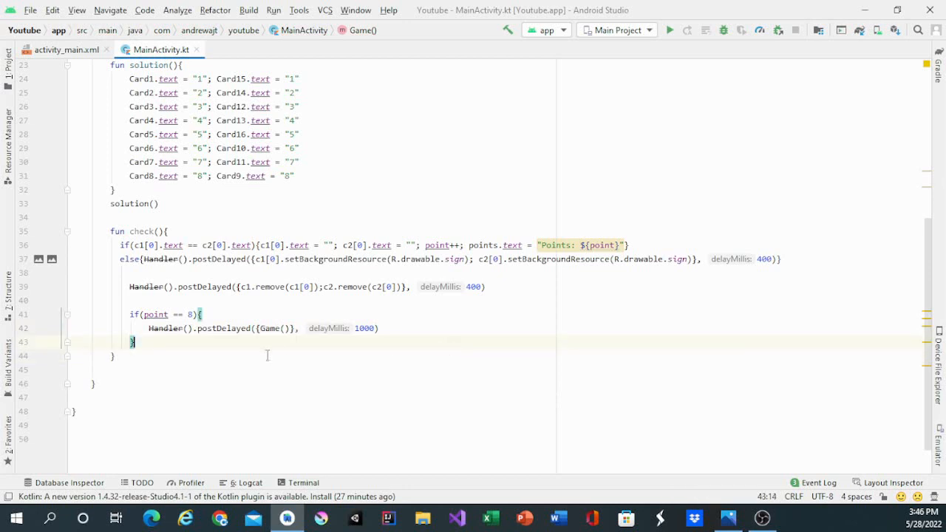
left_click(602, 352)
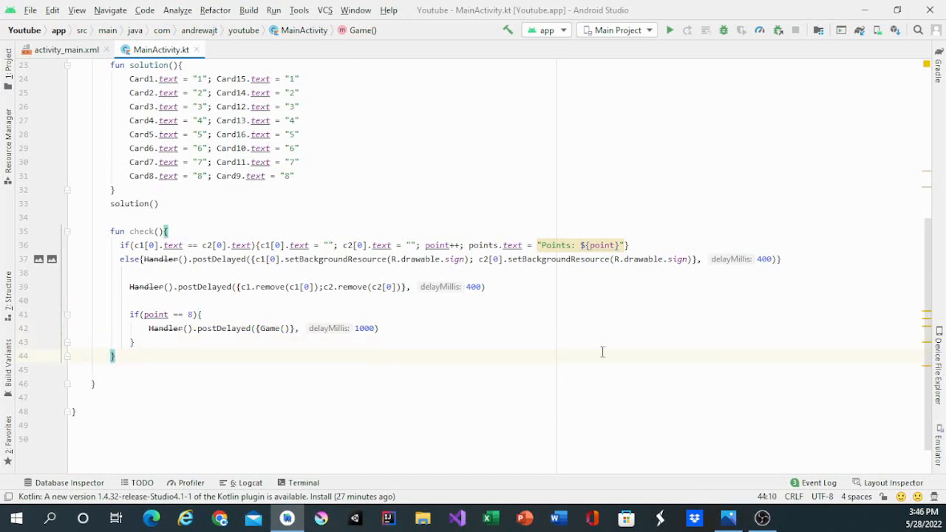
mouse_move(567, 447)
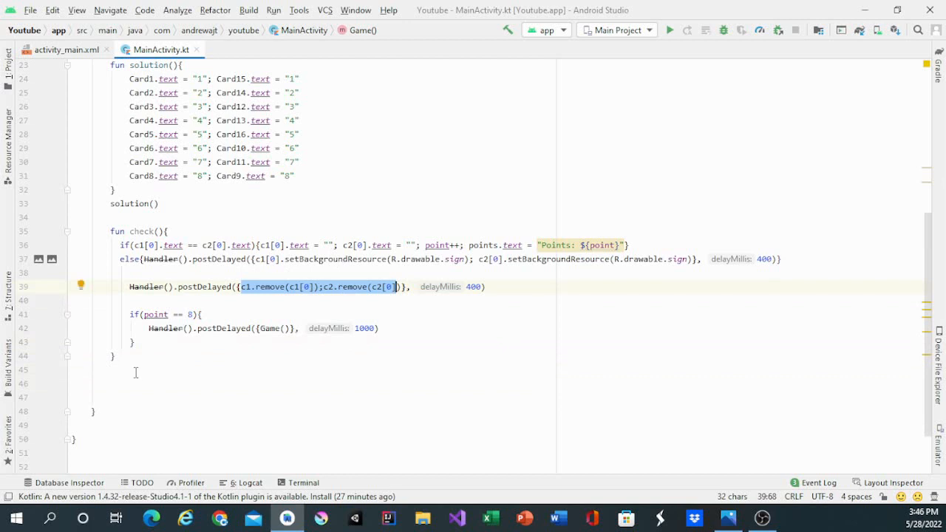
- Place the cursor below check()'s closing brace, then scroll up toward the c1/c2 removal statements
left_click(139, 381)
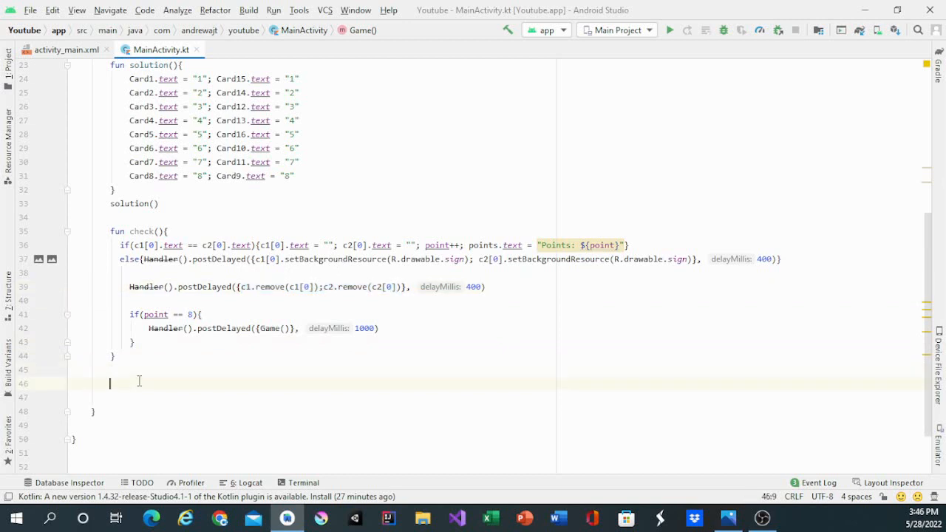
scroll("up", 3)
type("c1.remove(c1[0]);c2.remove(c2[0])")
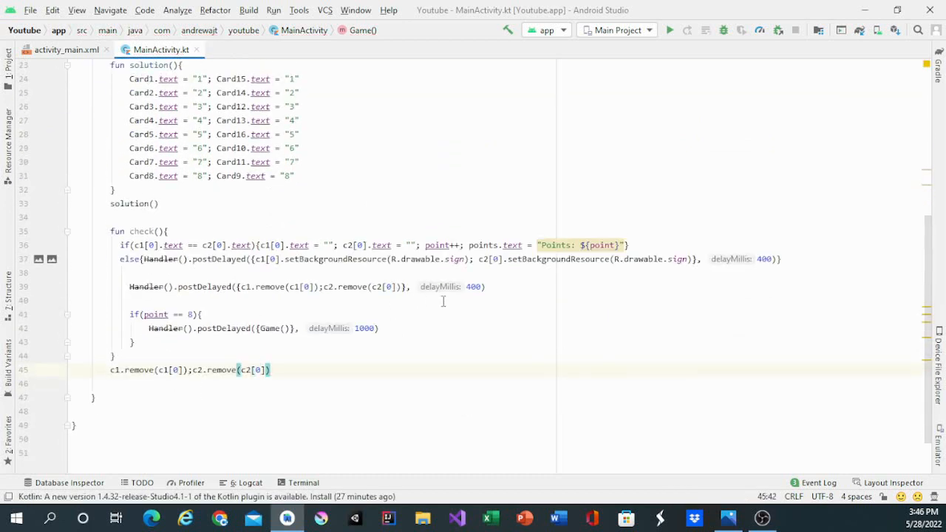
scroll("up", 3)
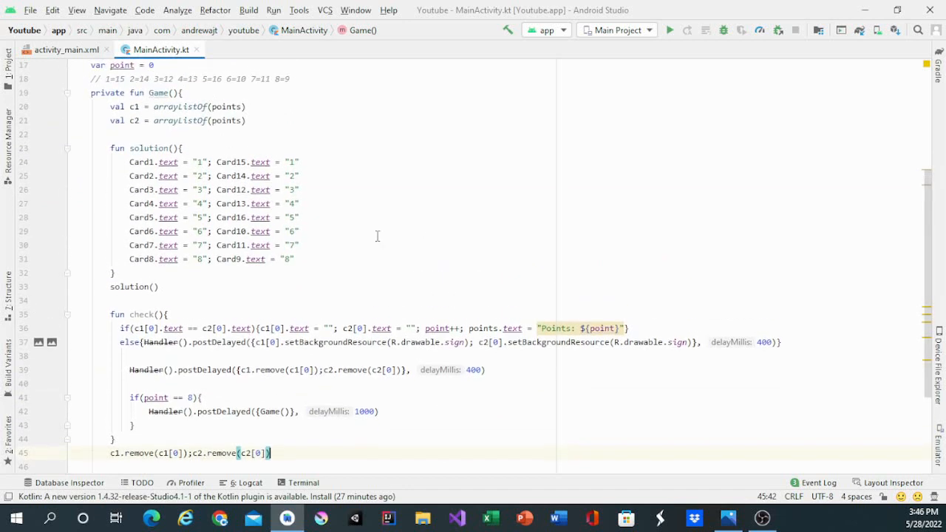